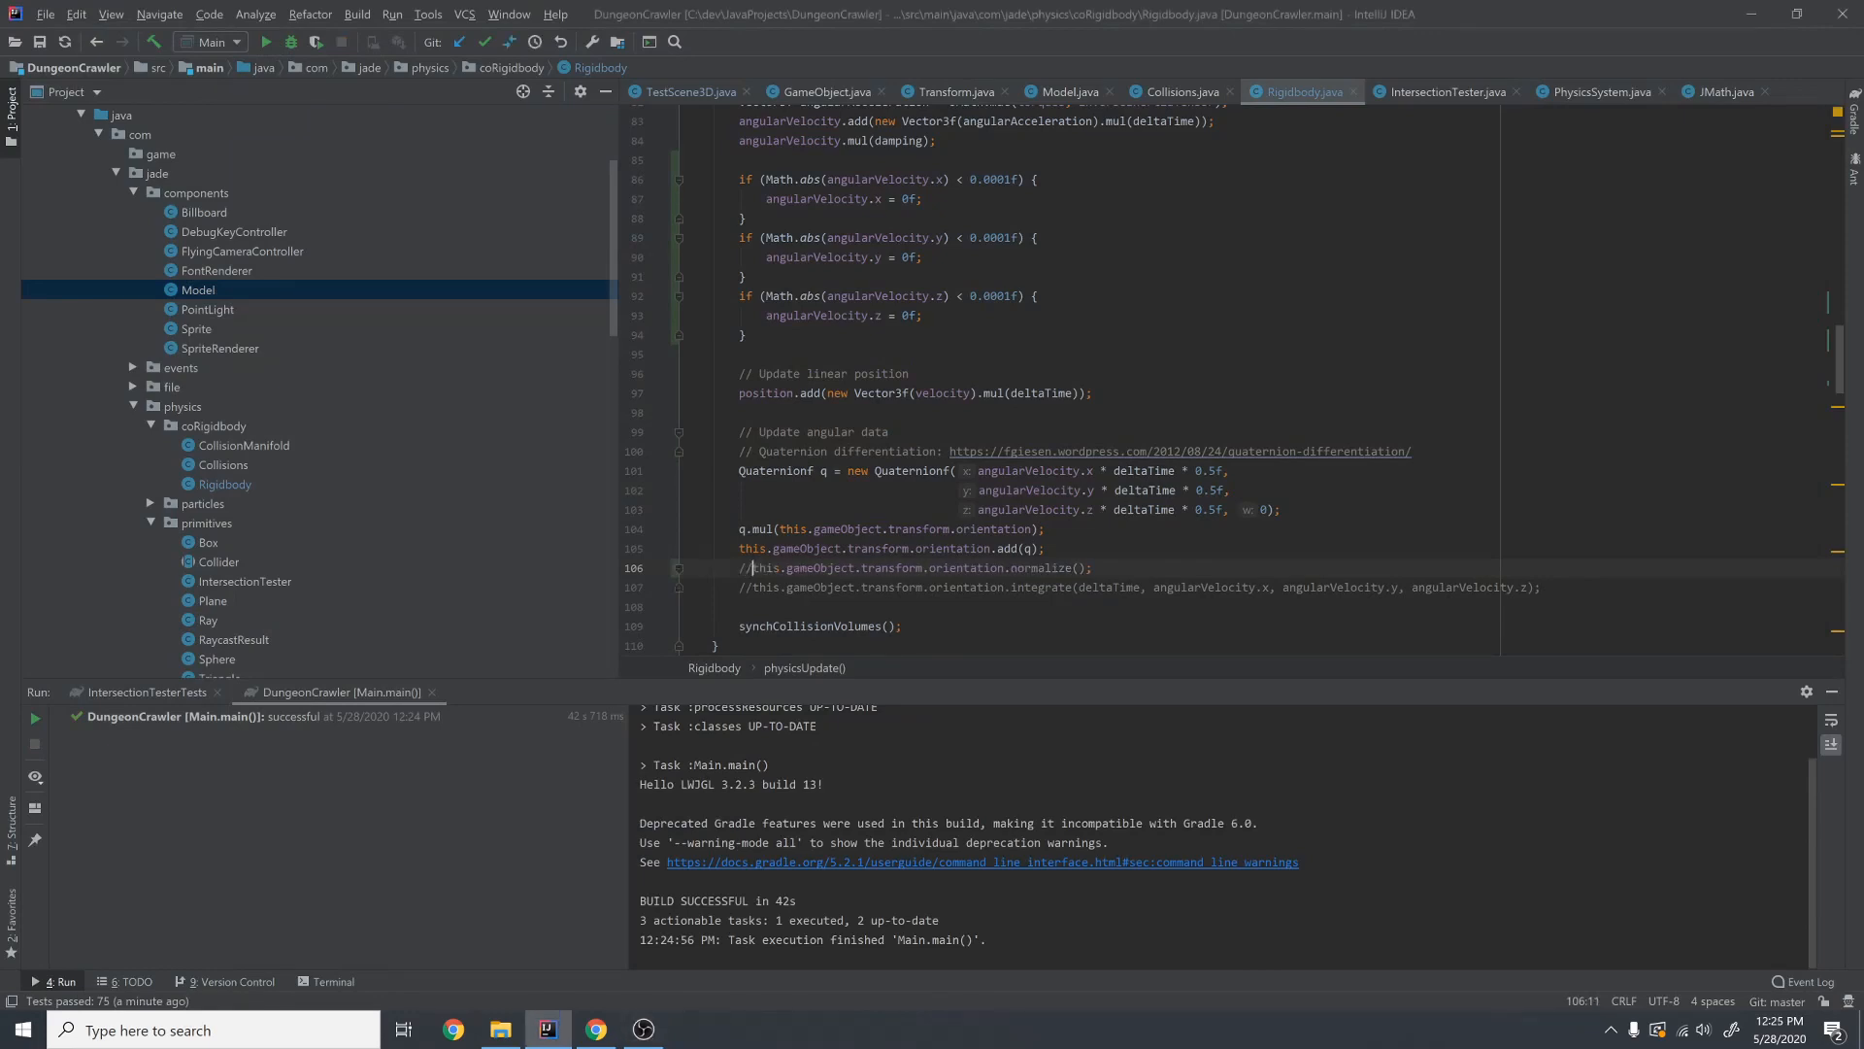
# - Launch Main to test rotation in the cubes-and-spheres scene, then close the game window
pyautogui.click(266, 42)
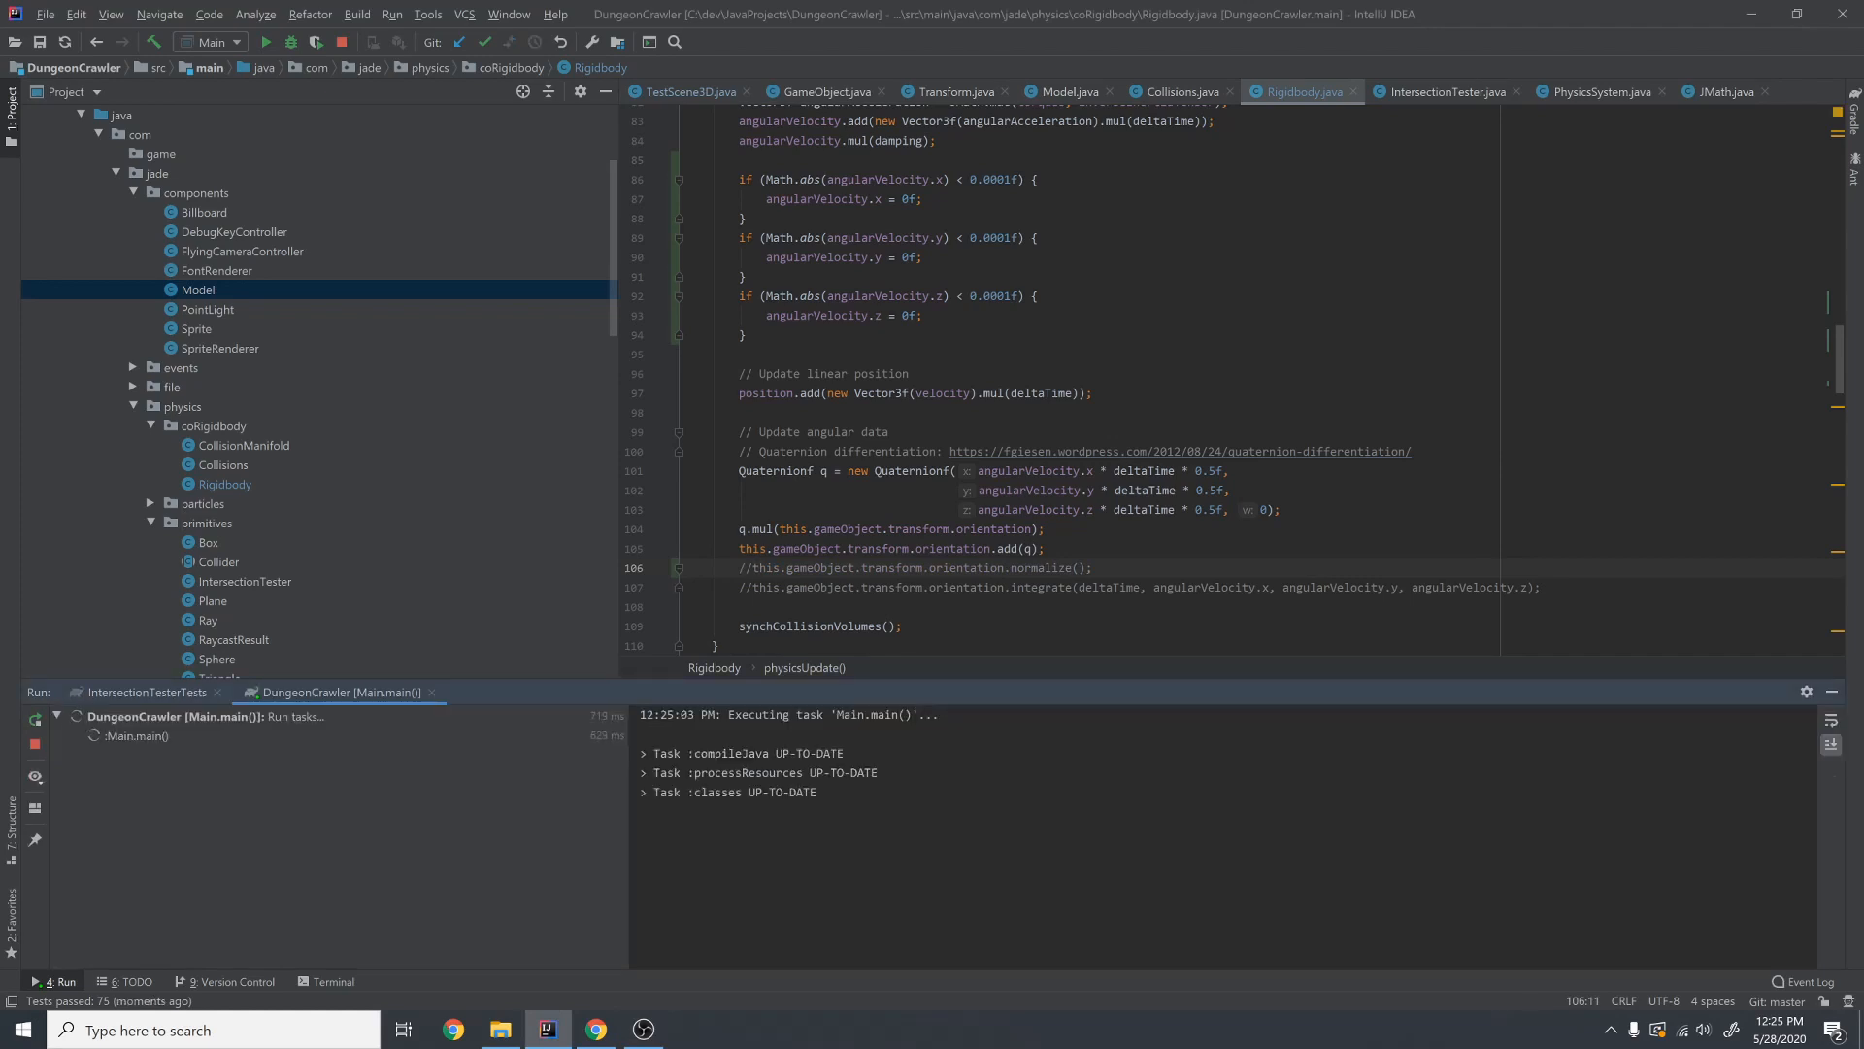
pyautogui.click(690, 1029)
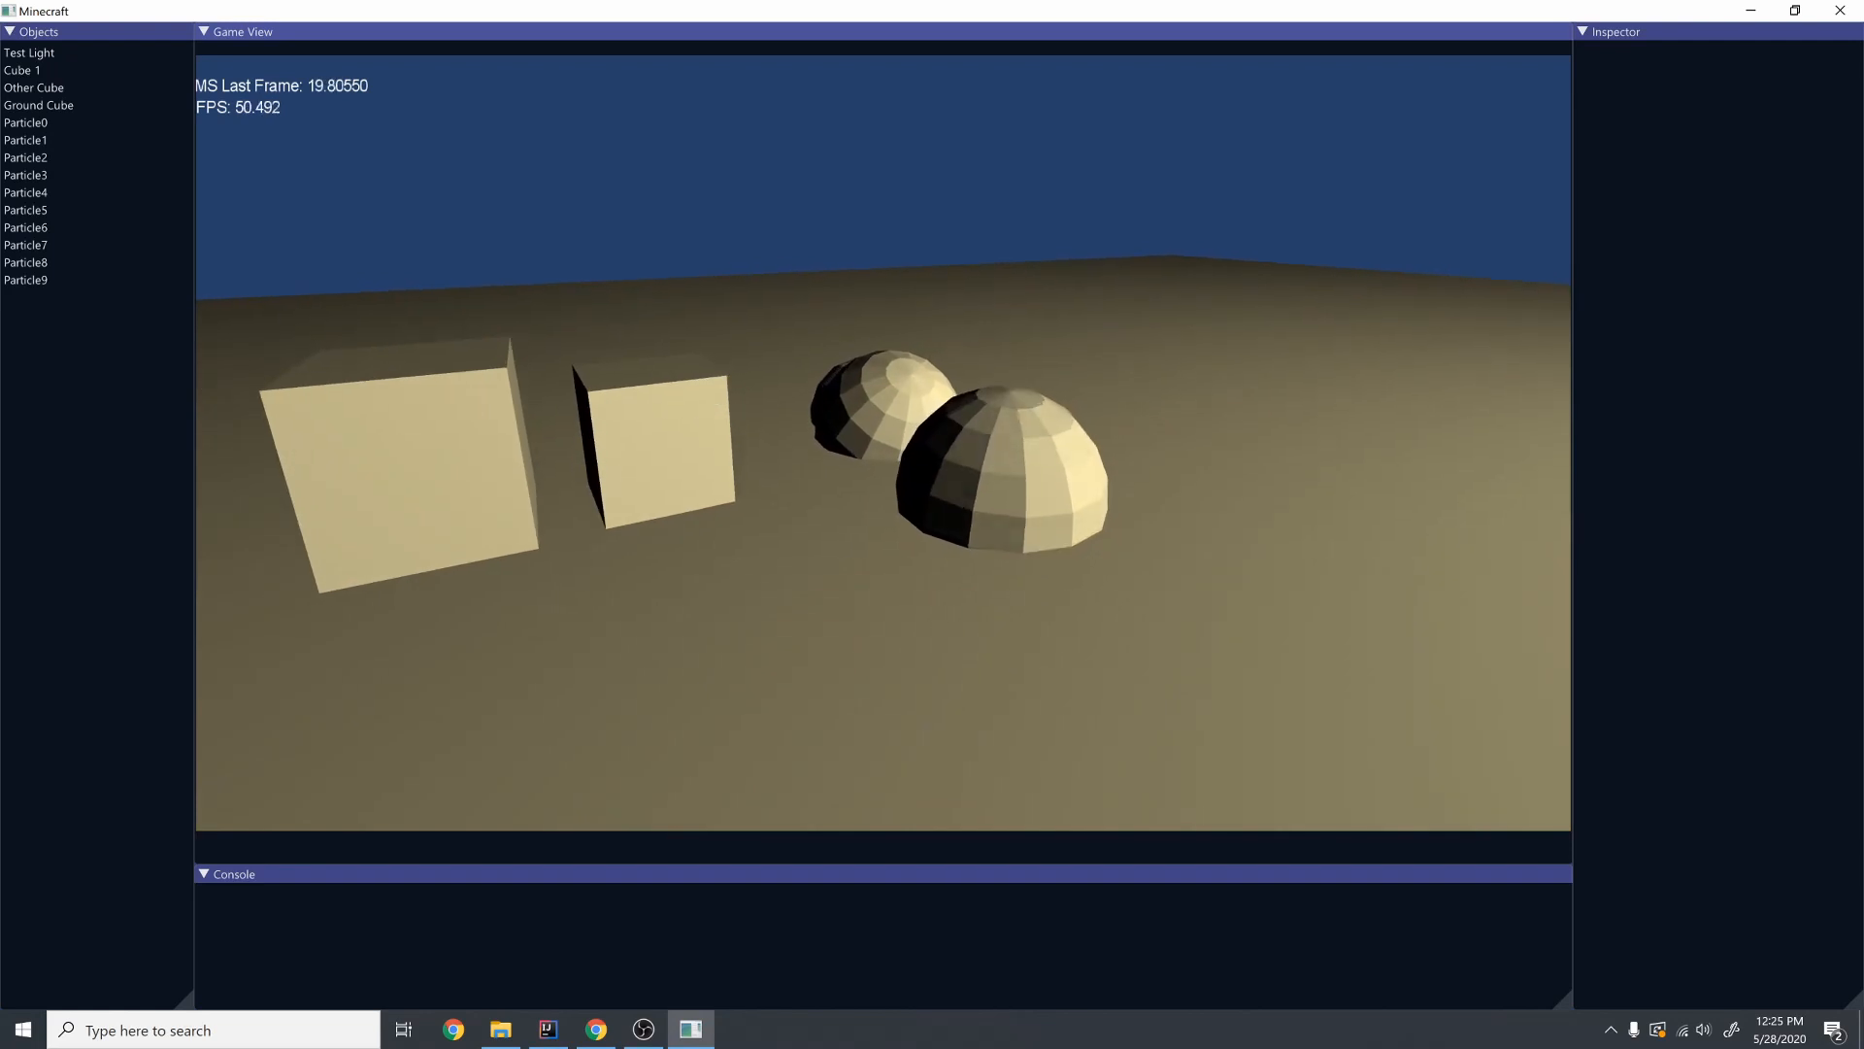
pyautogui.click(546, 1029)
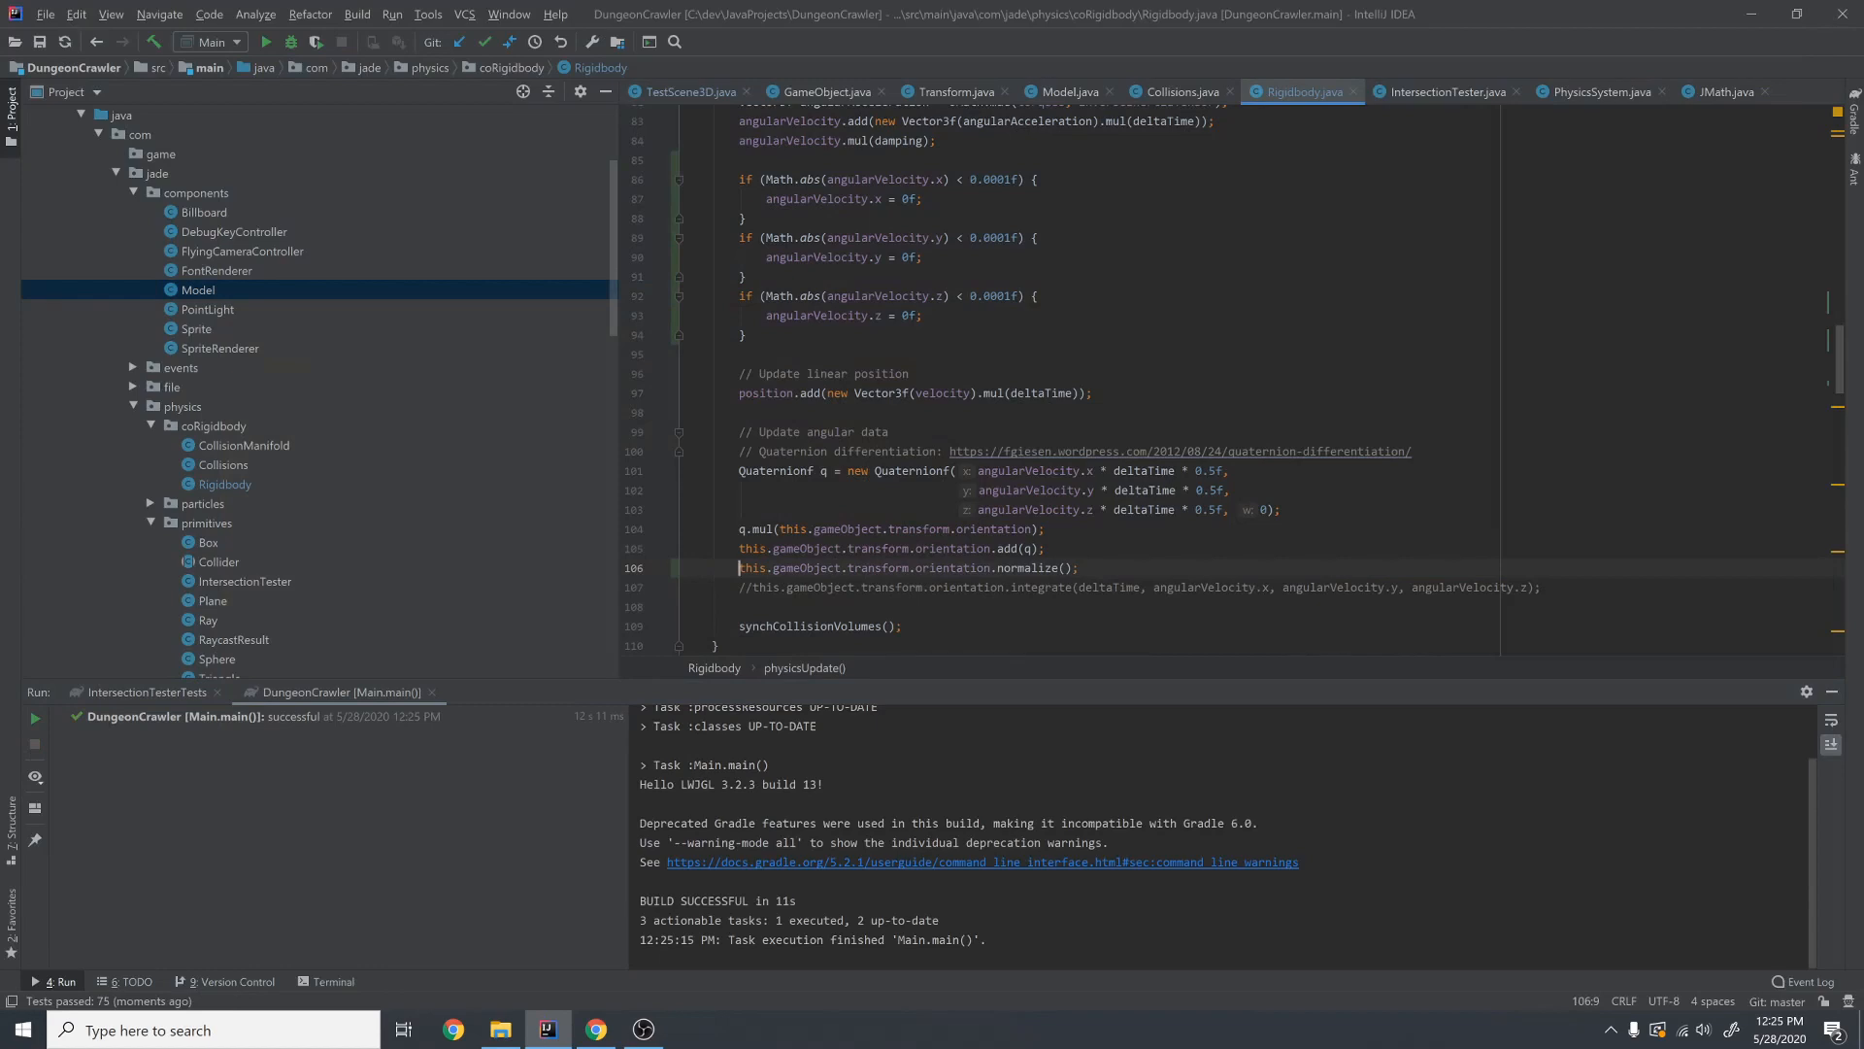
pyautogui.click(951, 91)
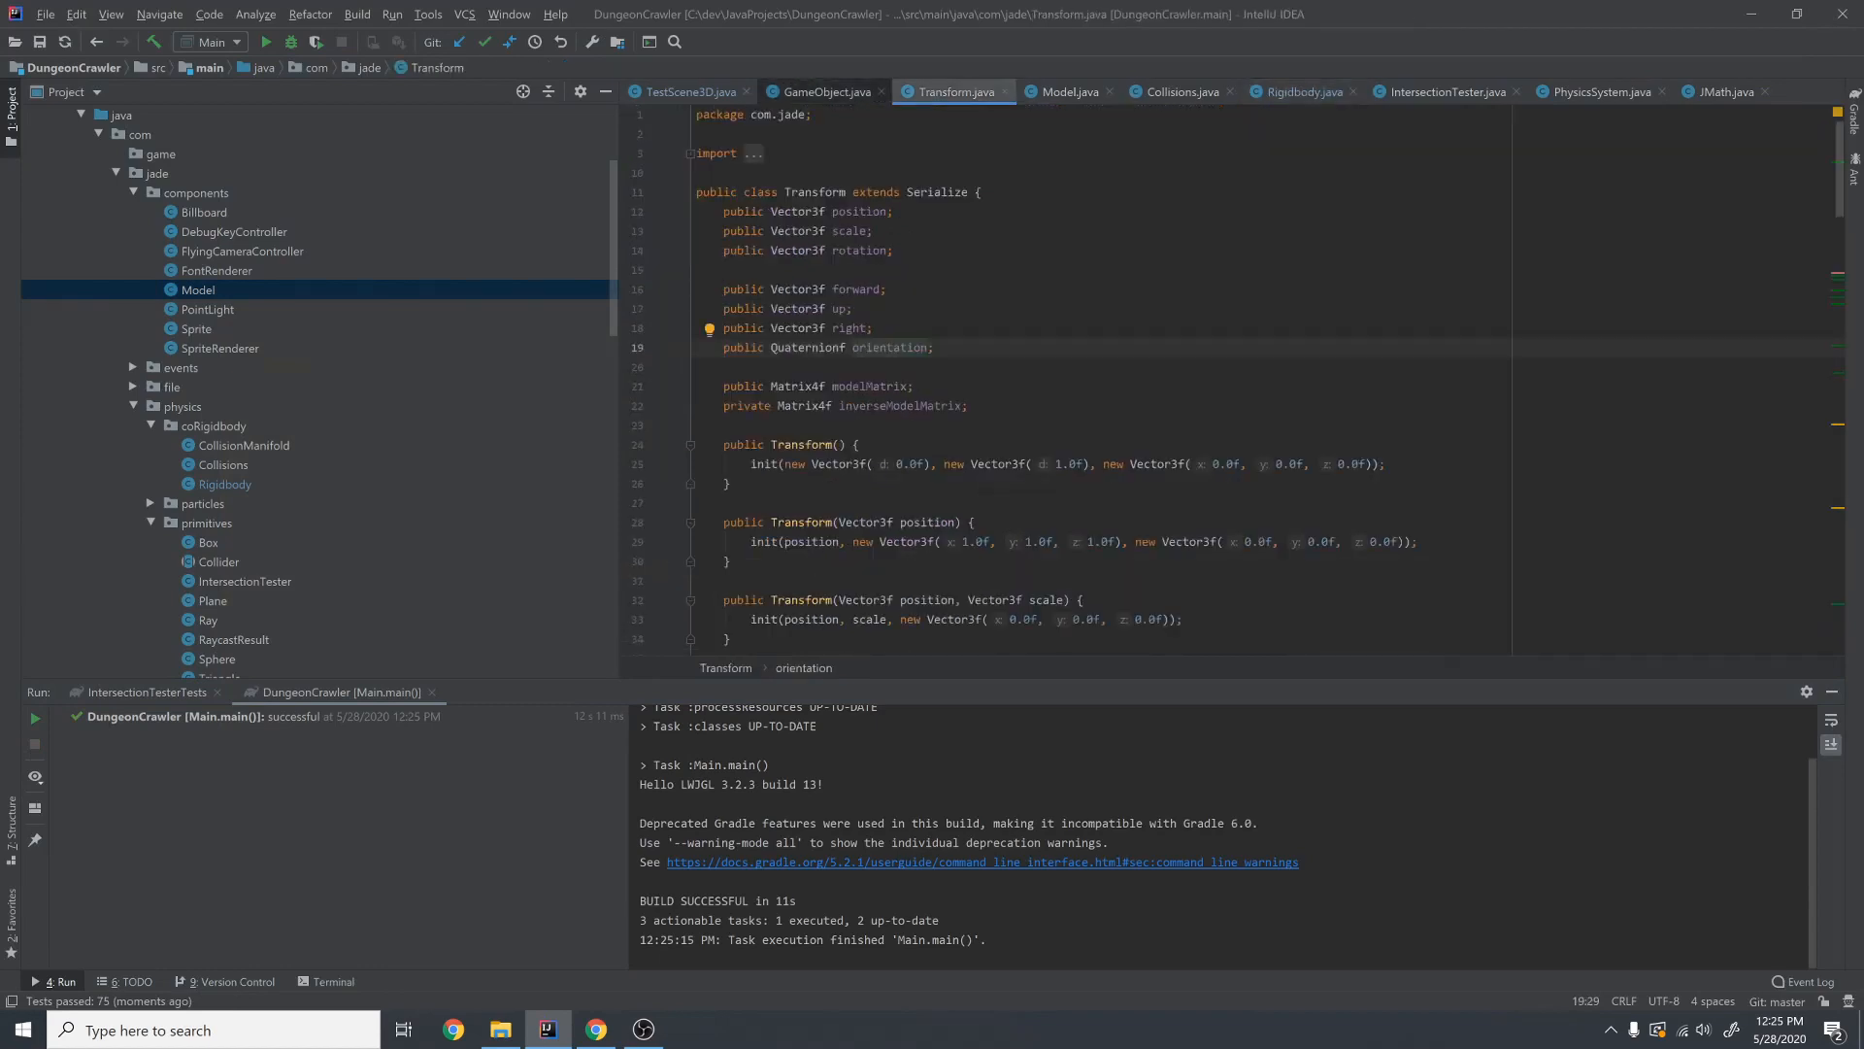
pyautogui.click(821, 92)
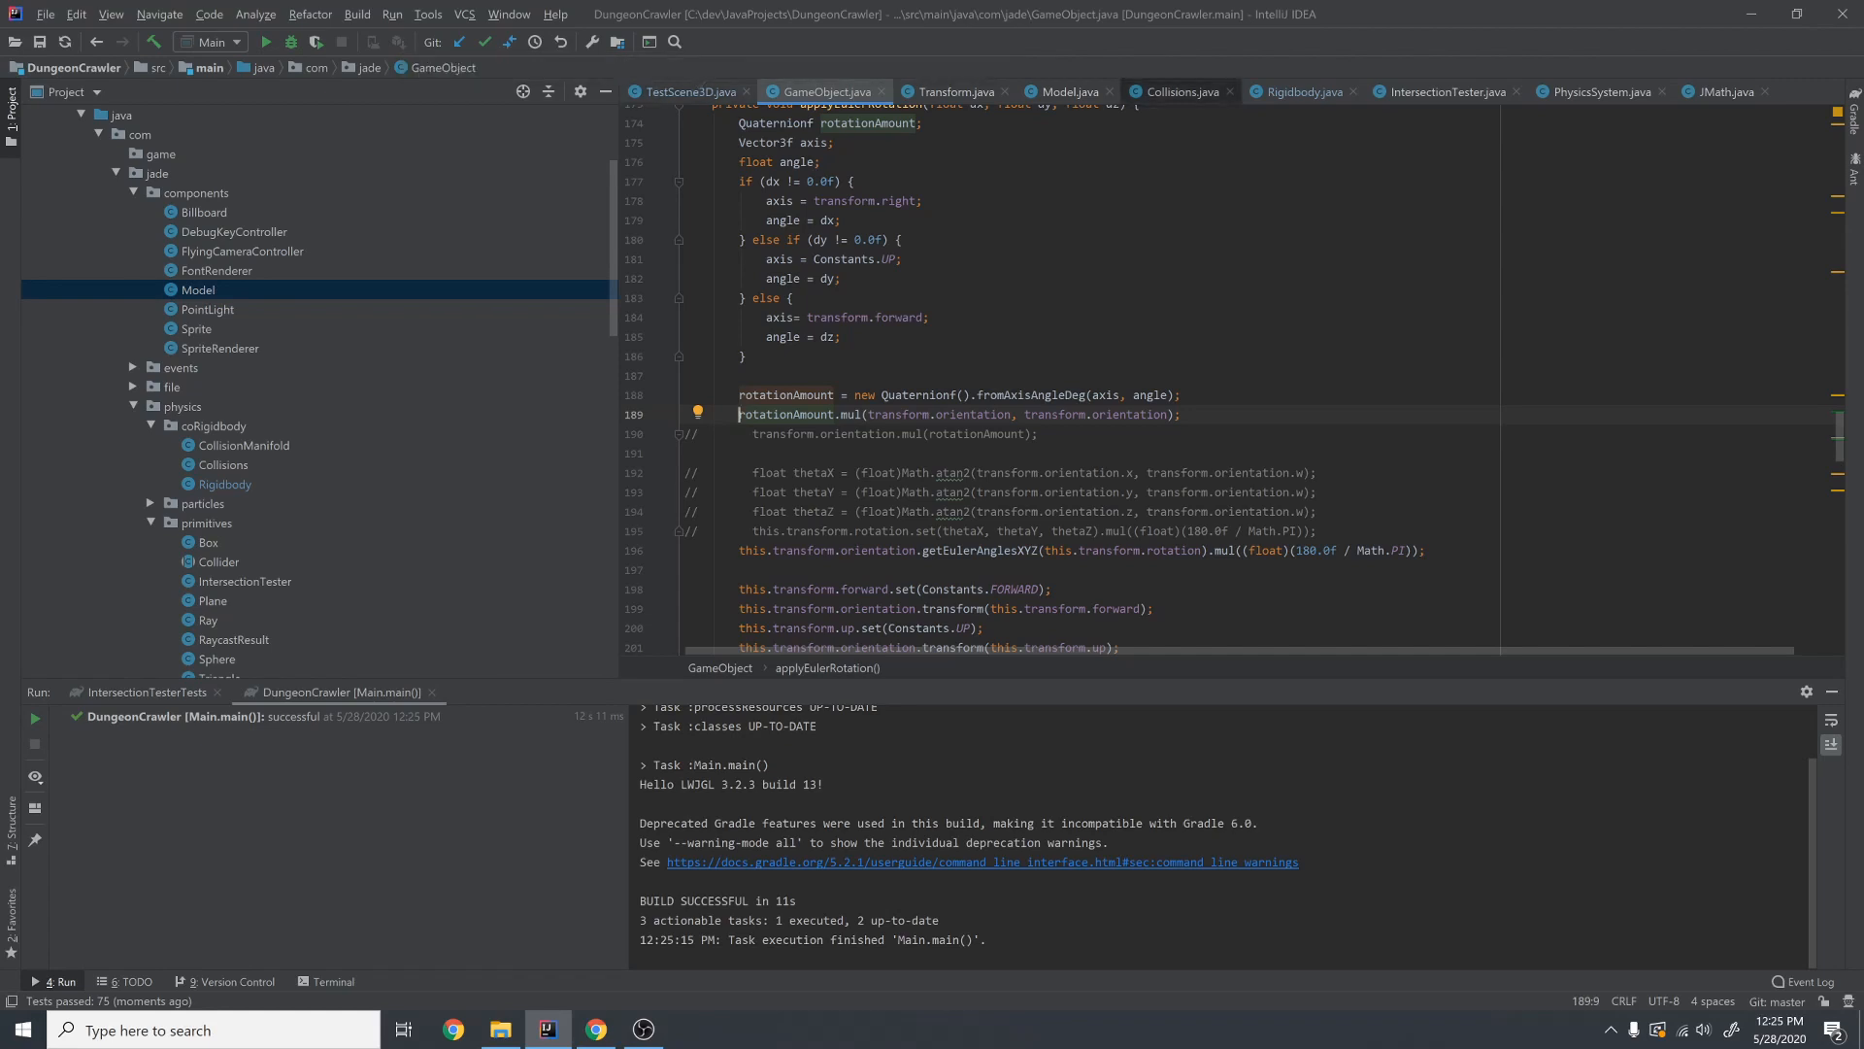
pyautogui.click(1066, 92)
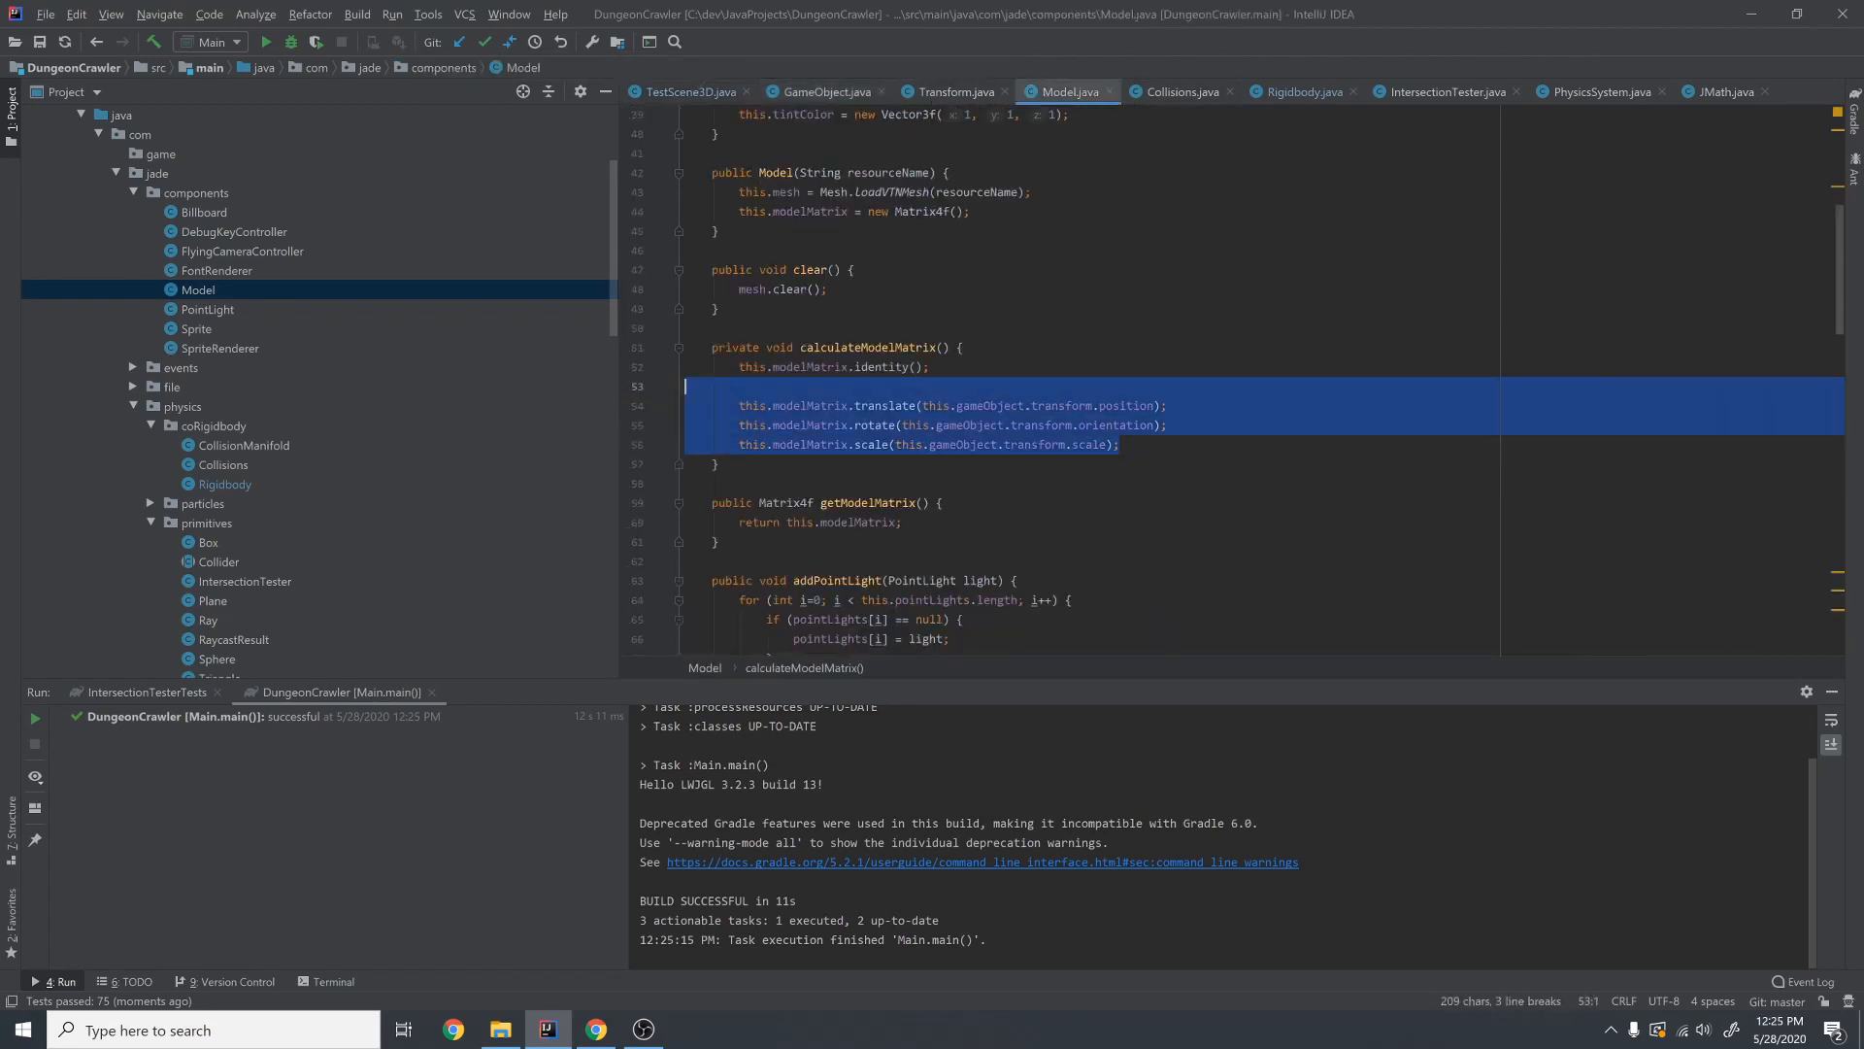
pyautogui.click(713, 308)
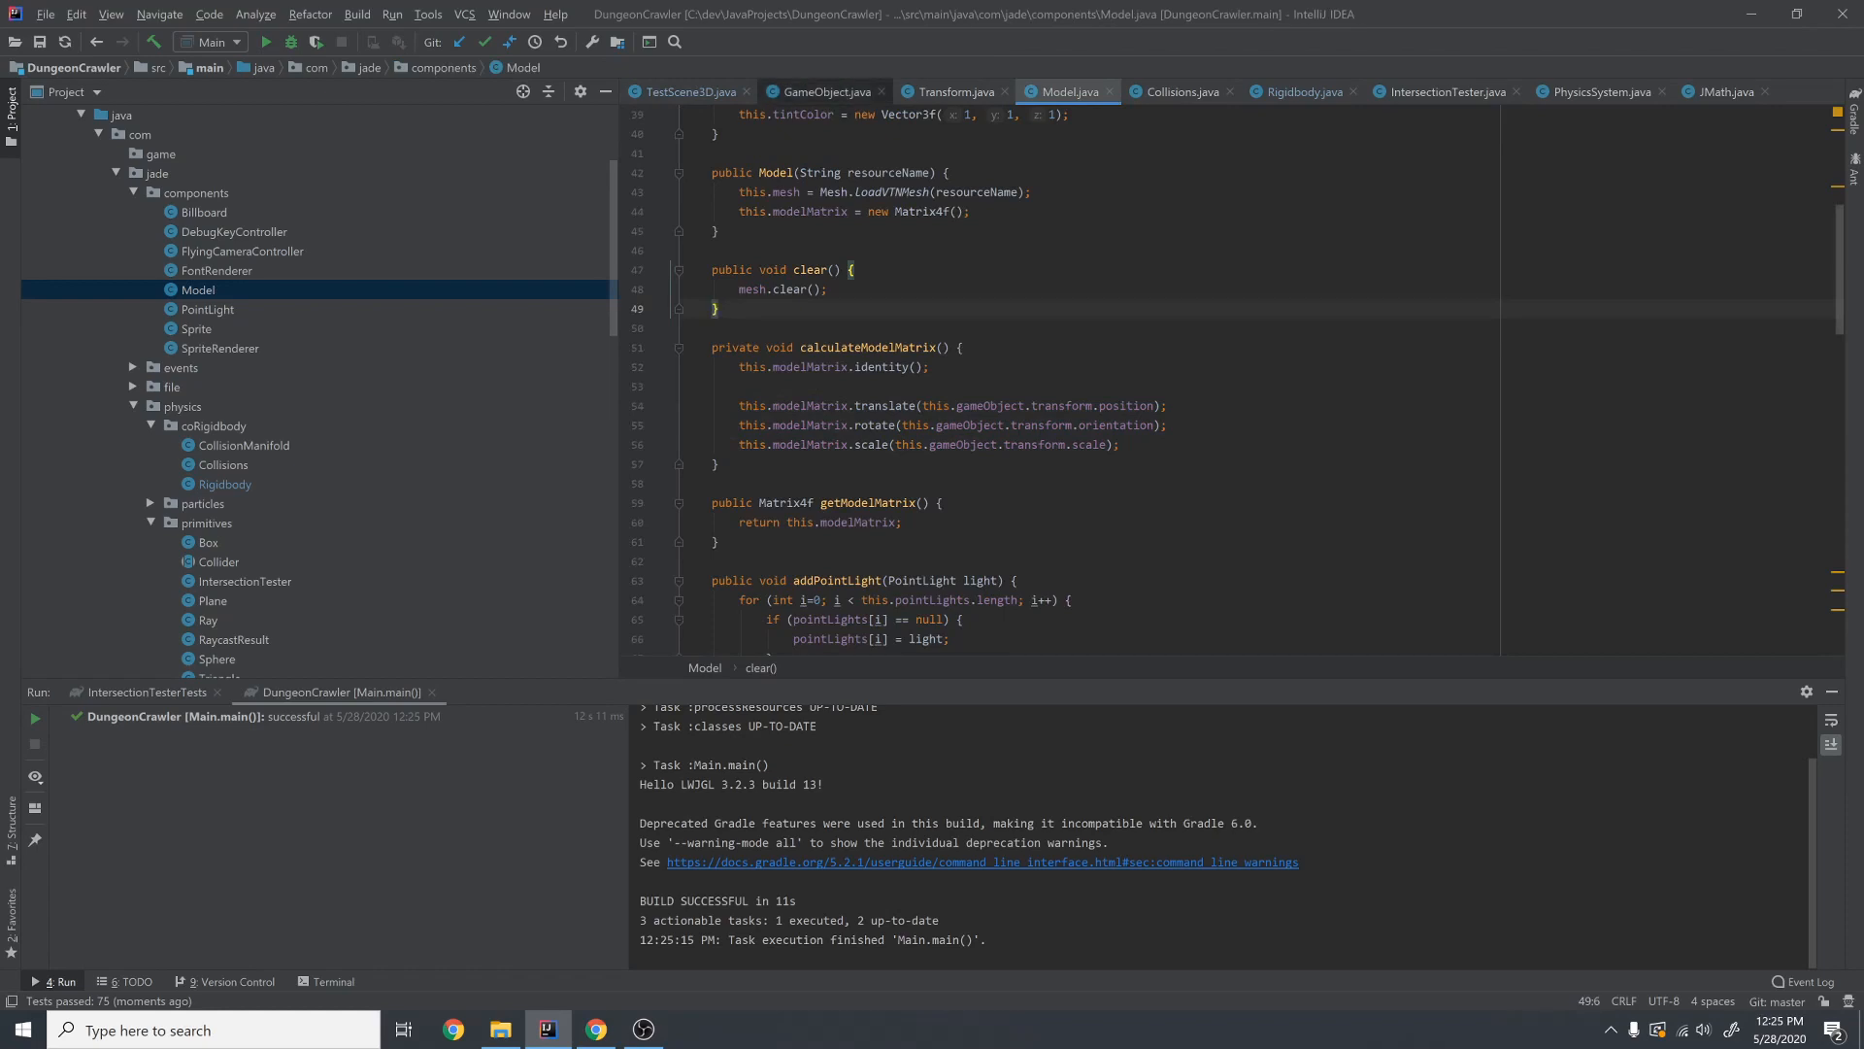
pyautogui.click(683, 91)
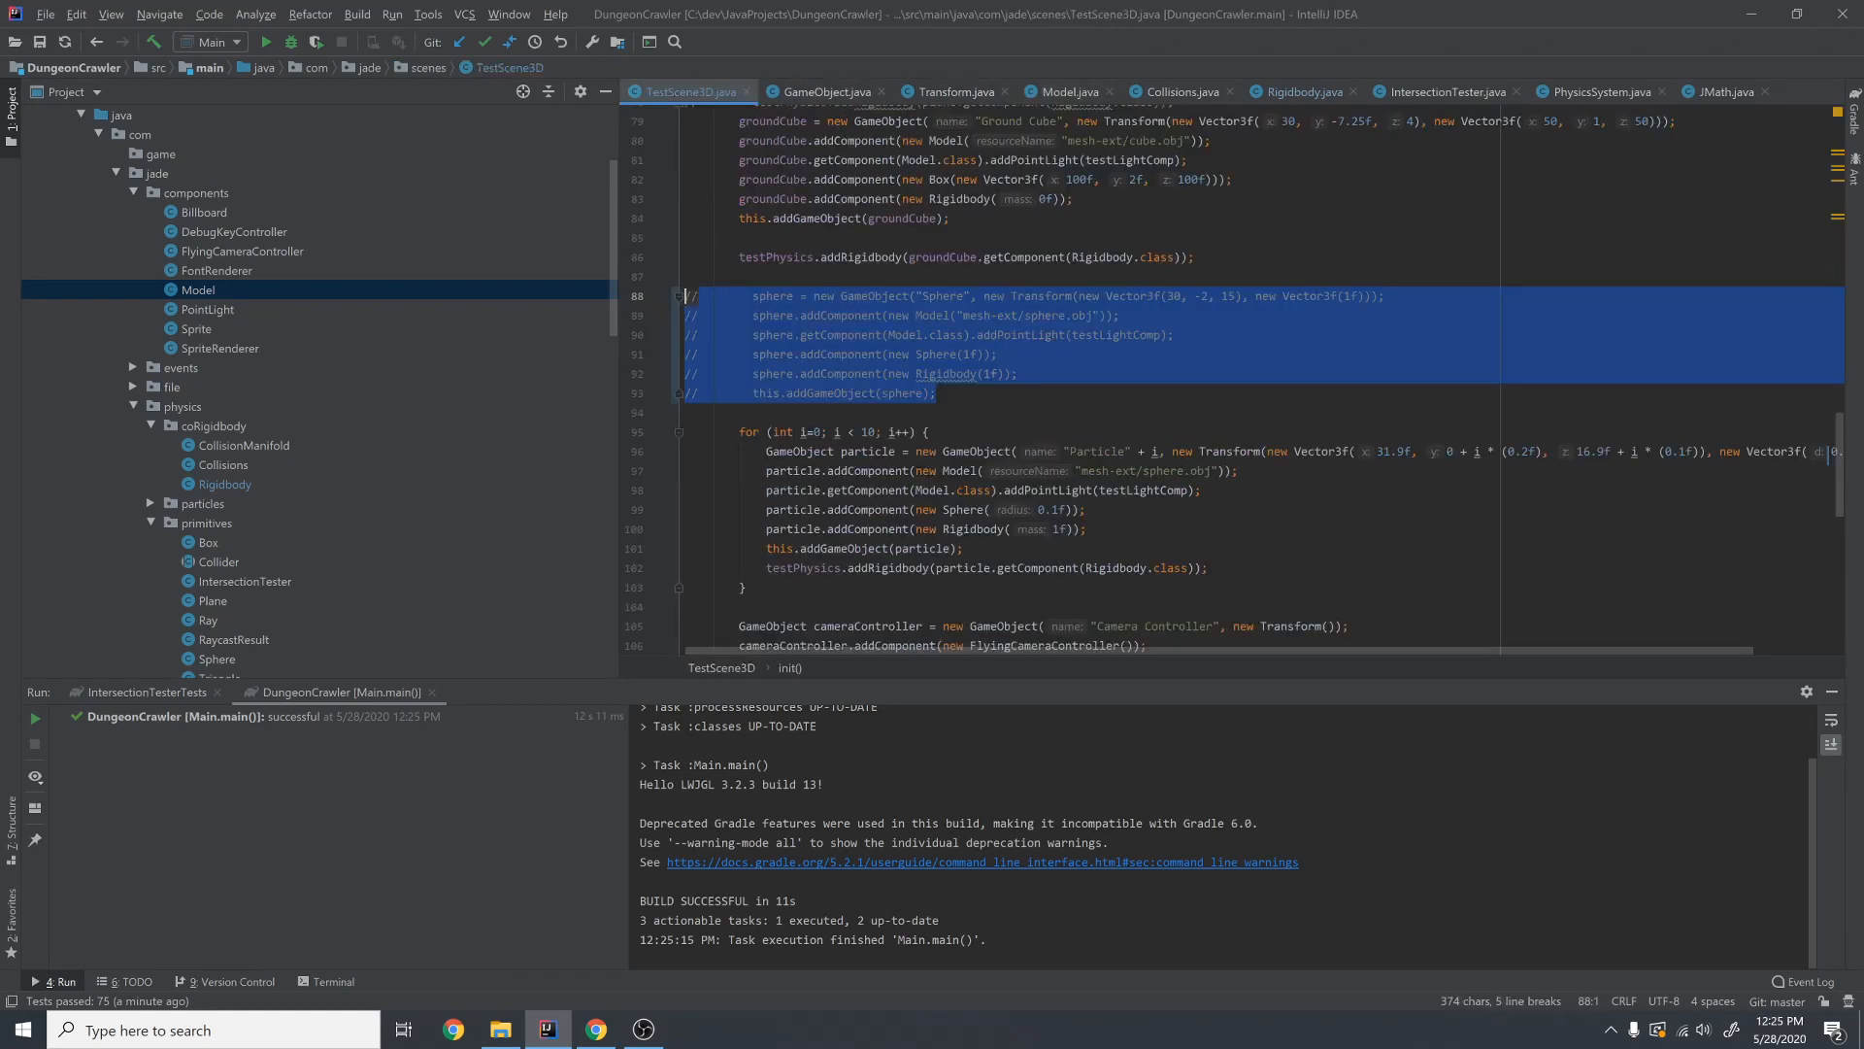
pyautogui.click(1297, 91)
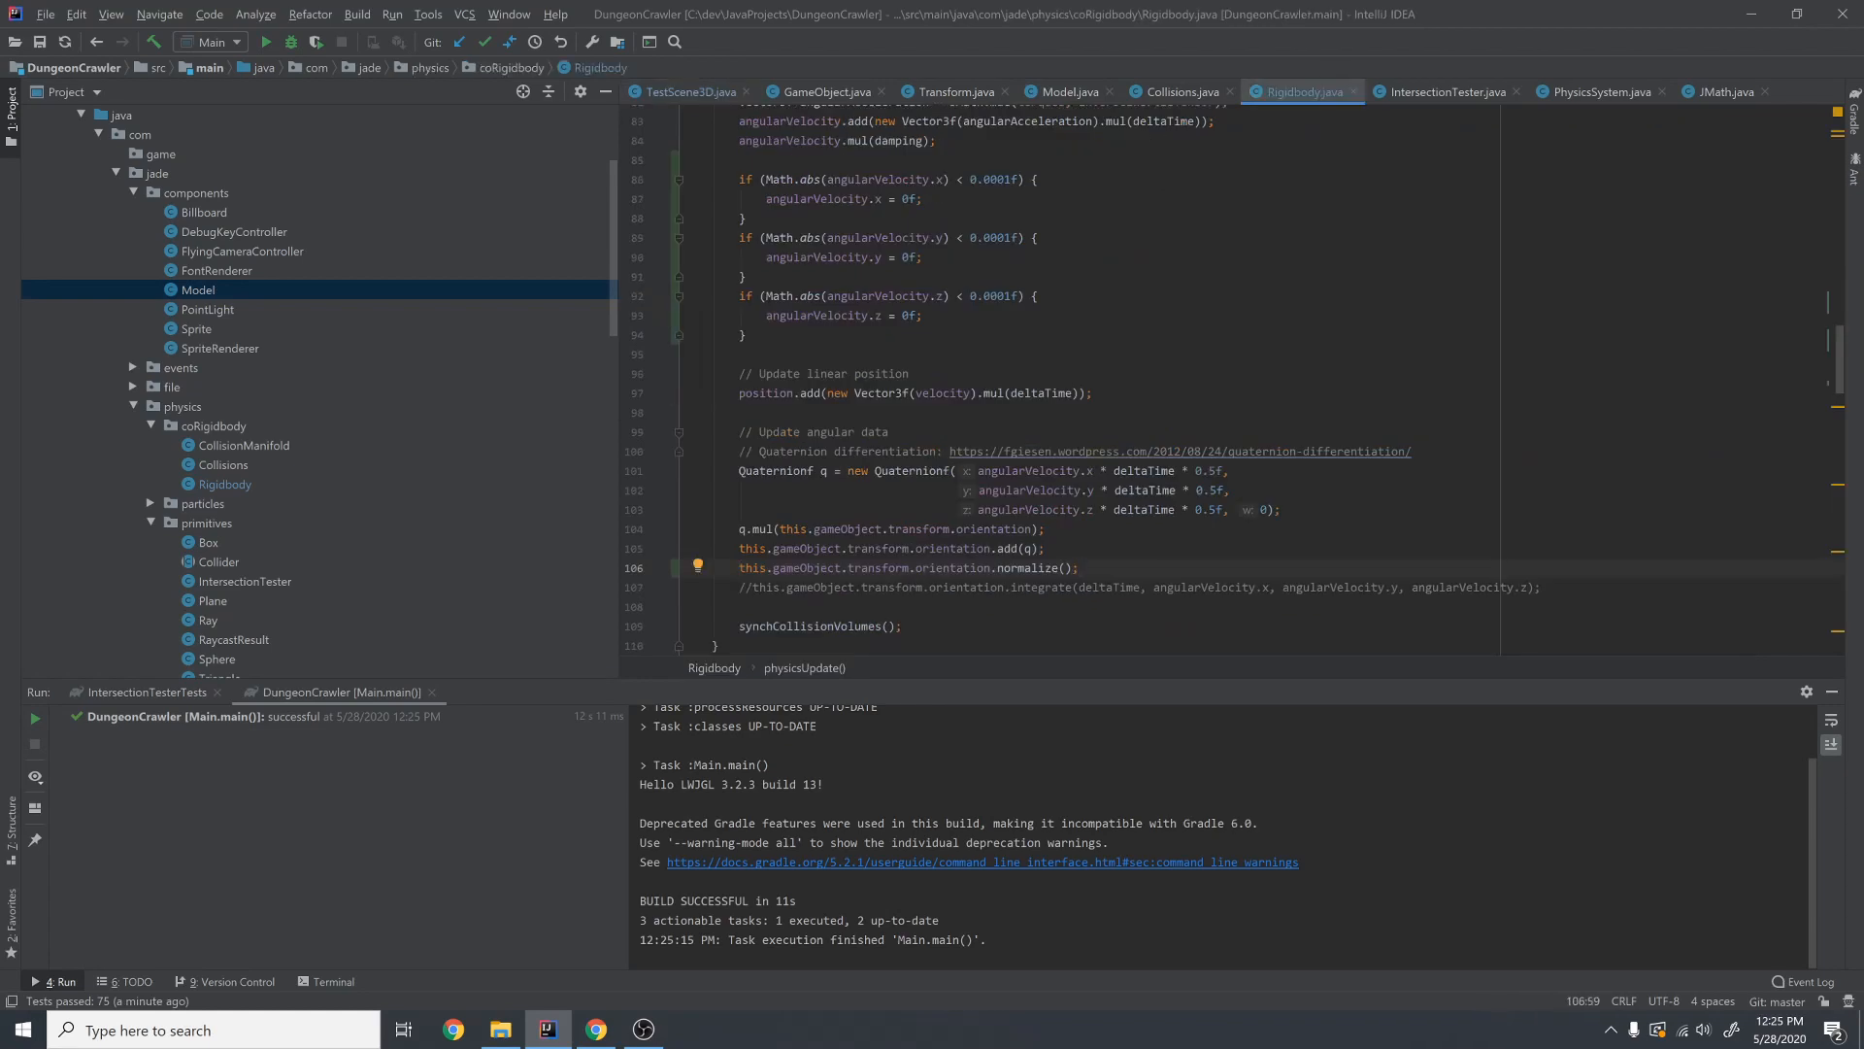
pyautogui.click(1600, 91)
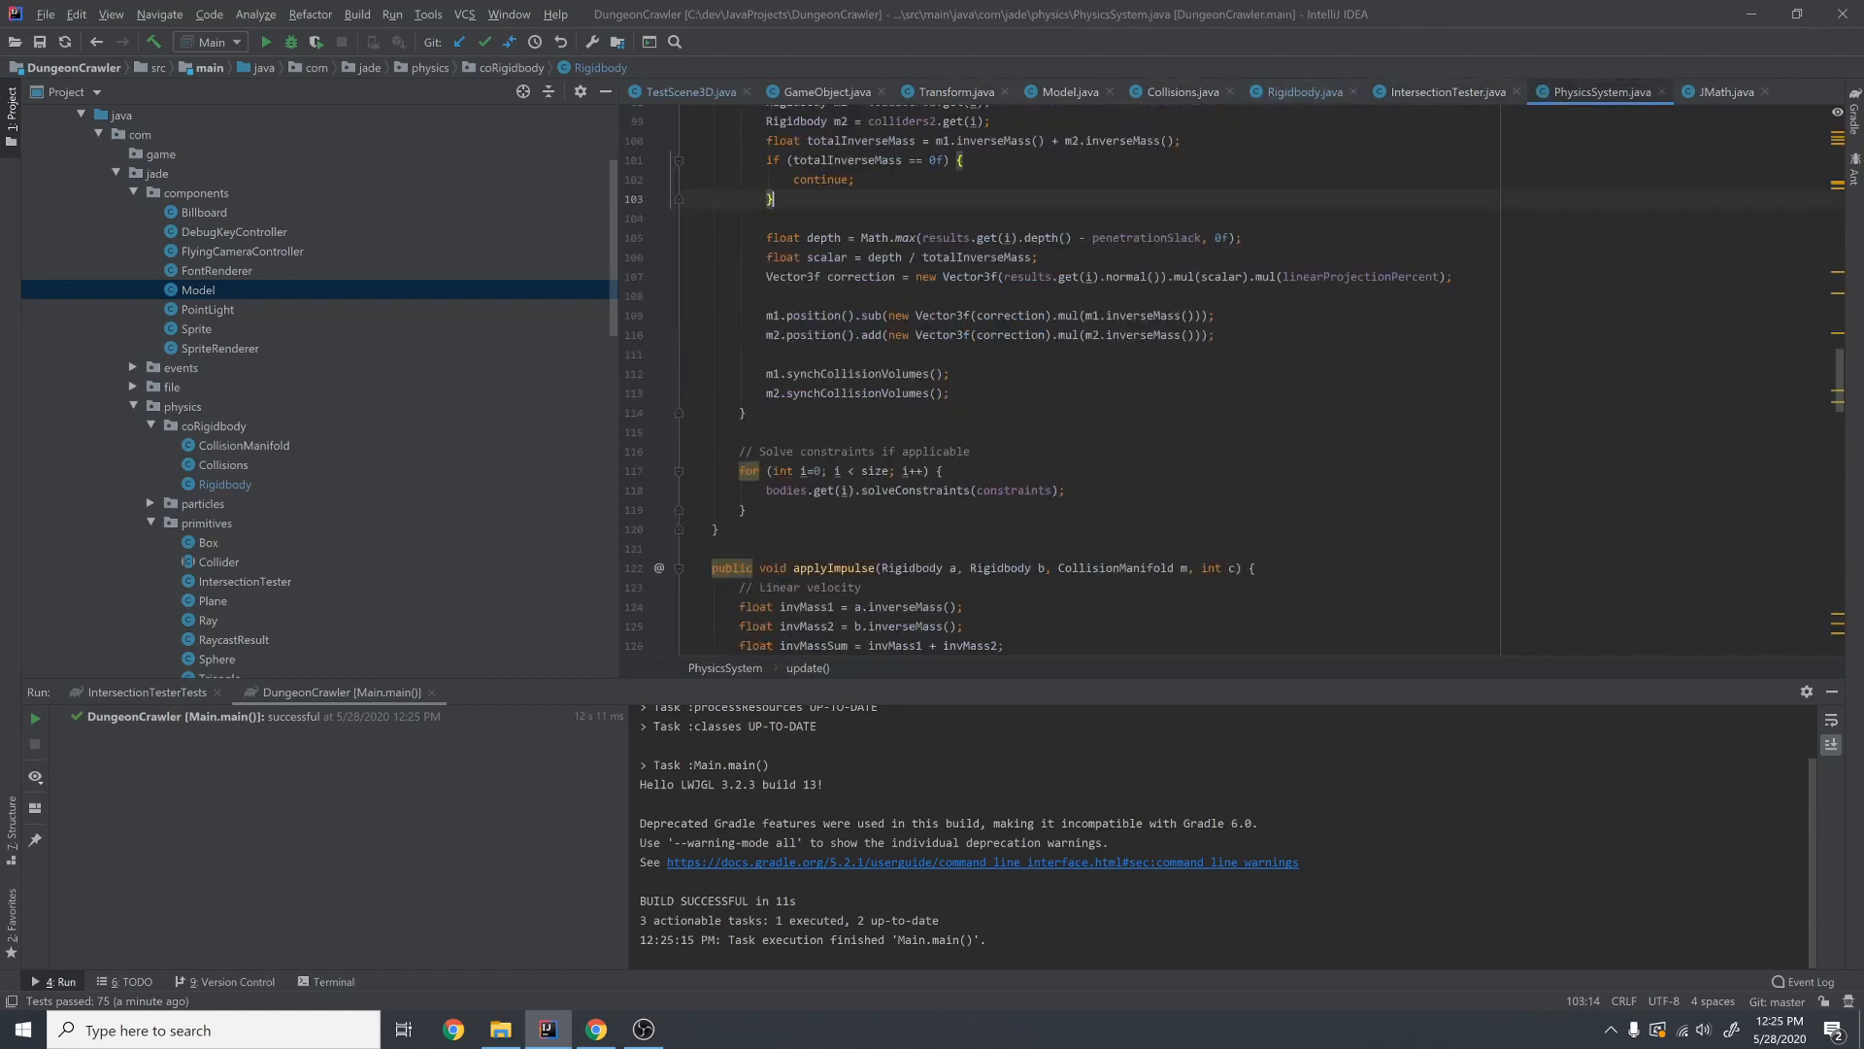
# - Read through applyImpulse to body a's angular velocity update, rerun the engine, and start IntersectionTesterTests
pyautogui.scroll(-3)
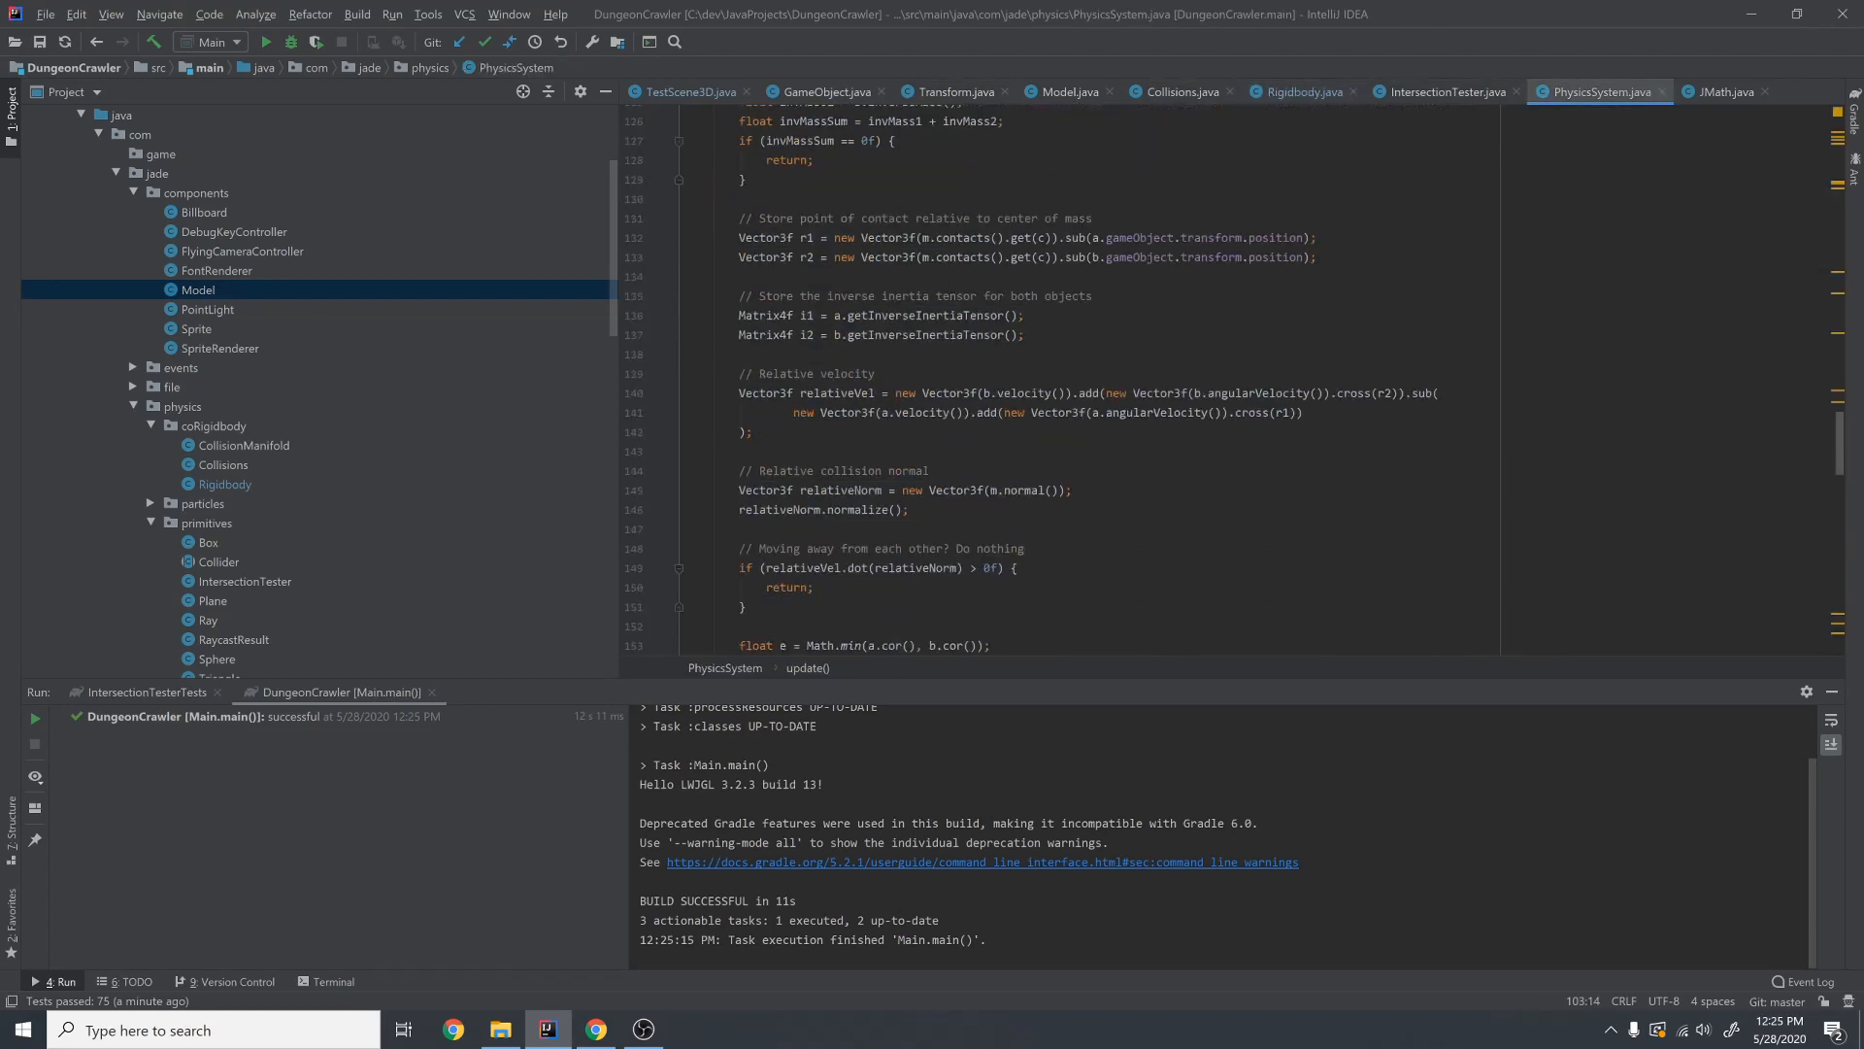
pyautogui.scroll(-3)
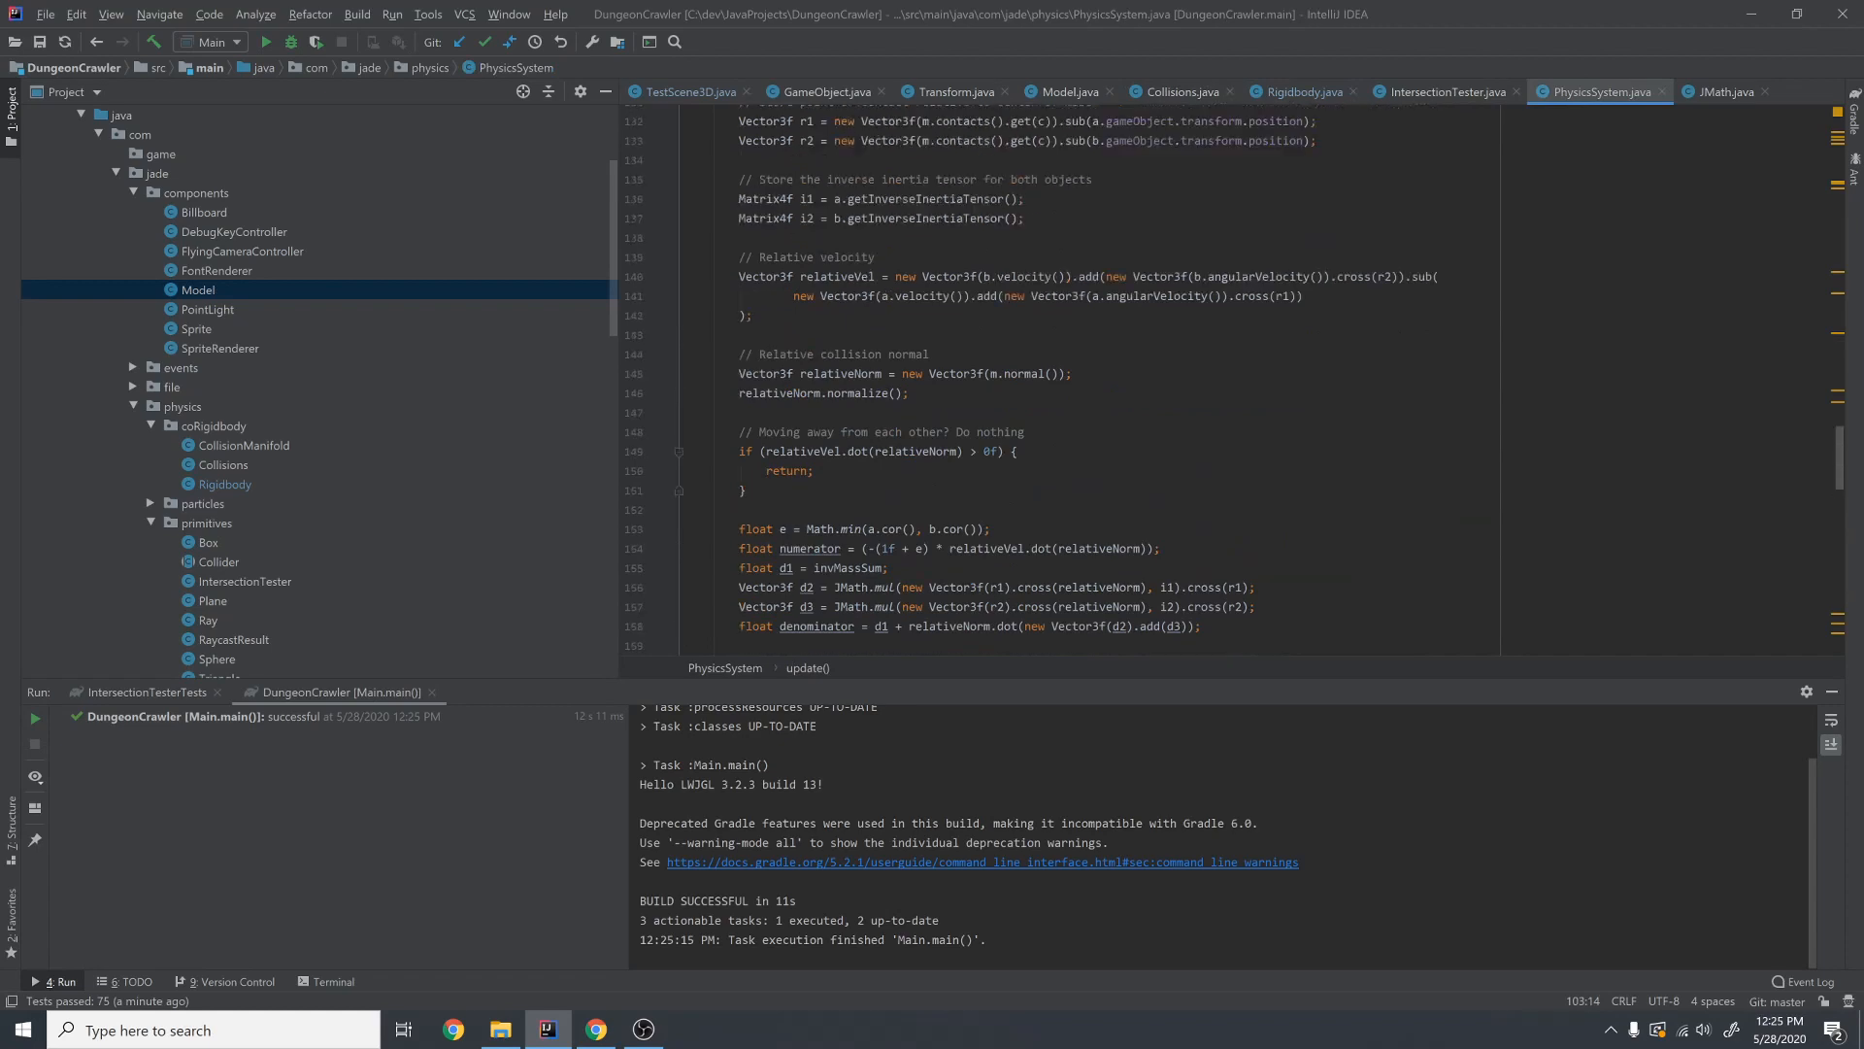
pyautogui.scroll(3)
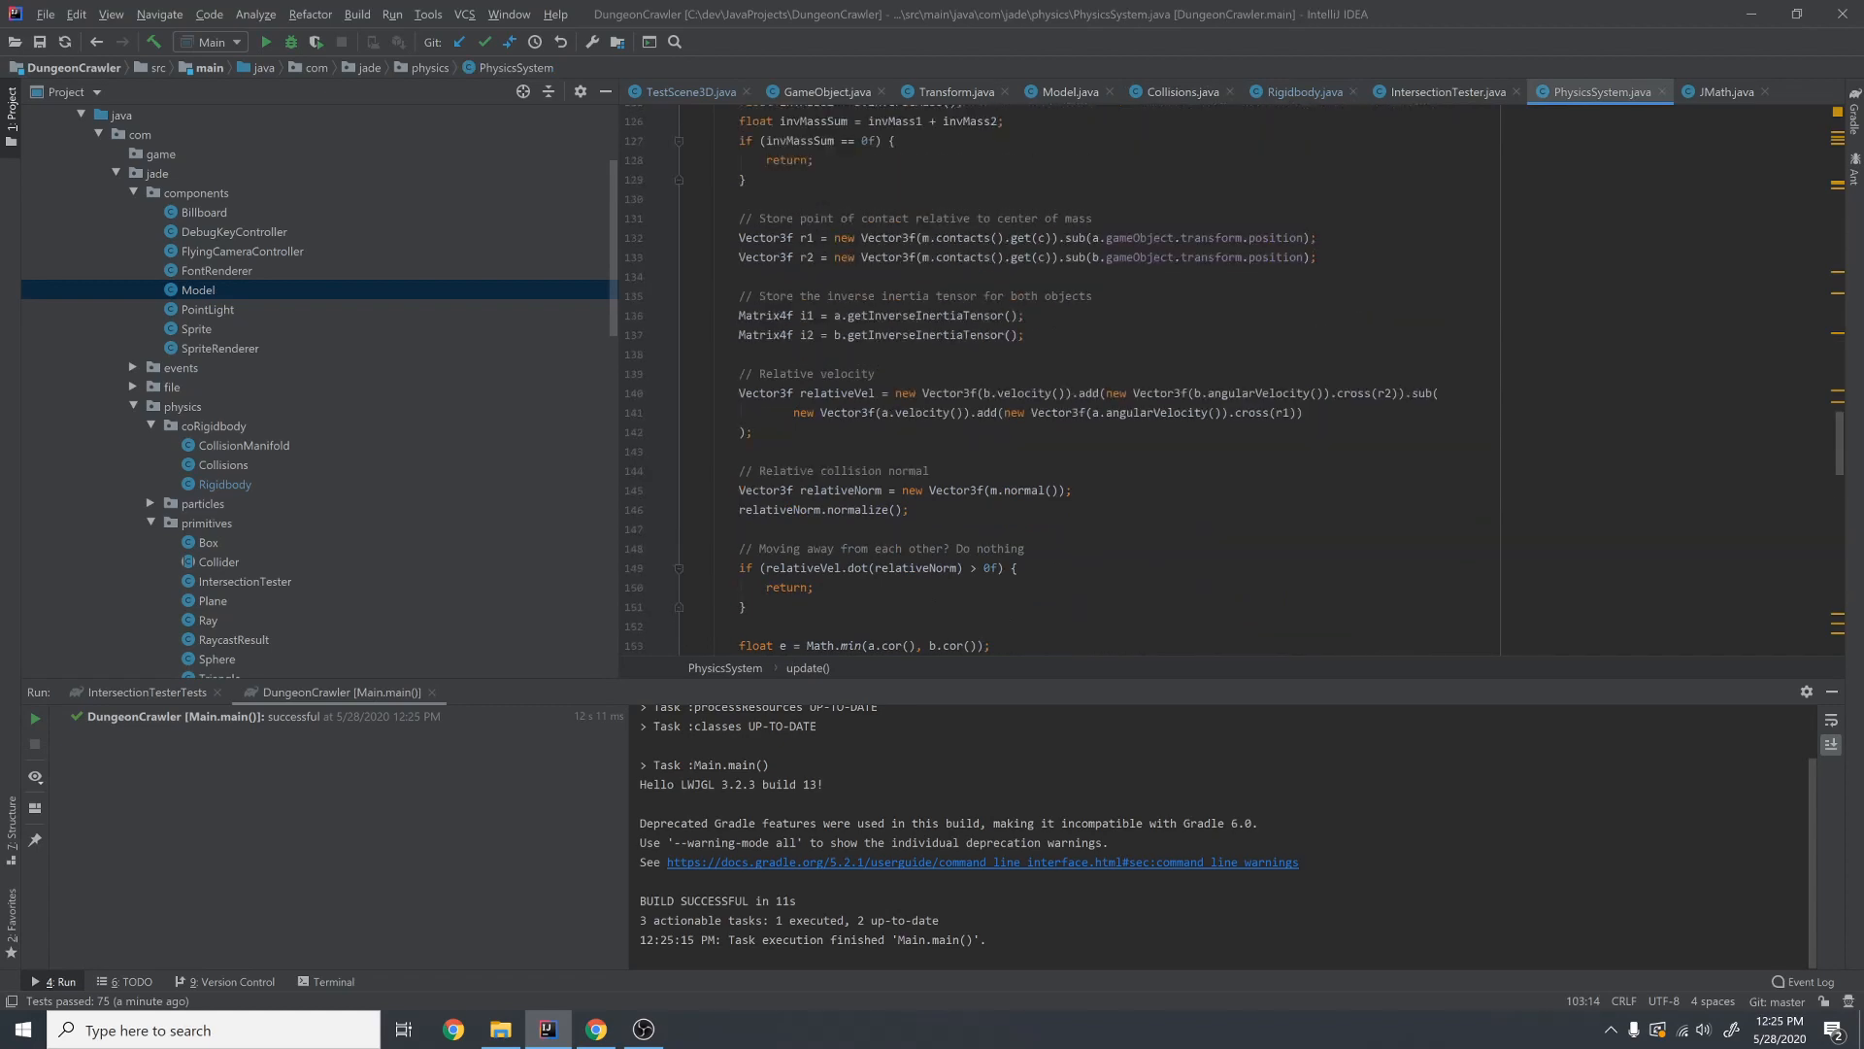
pyautogui.scroll(-3)
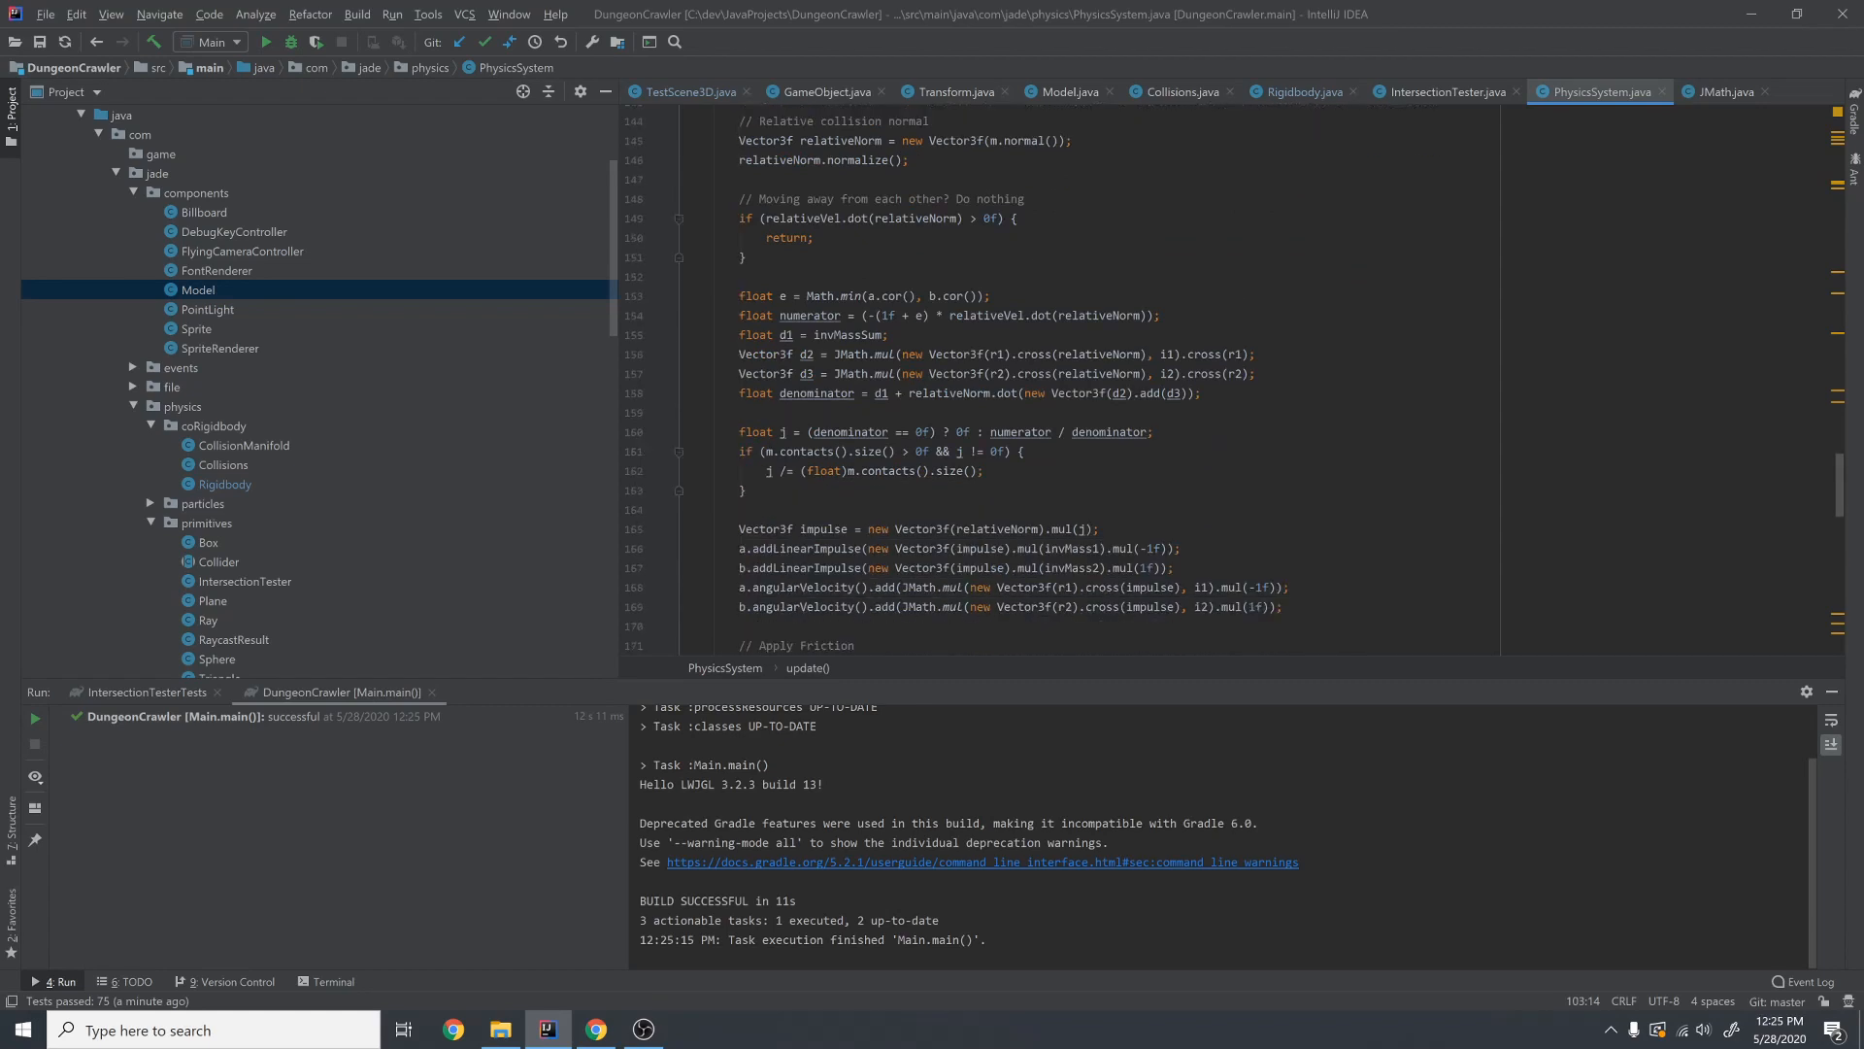
pyautogui.scroll(-3)
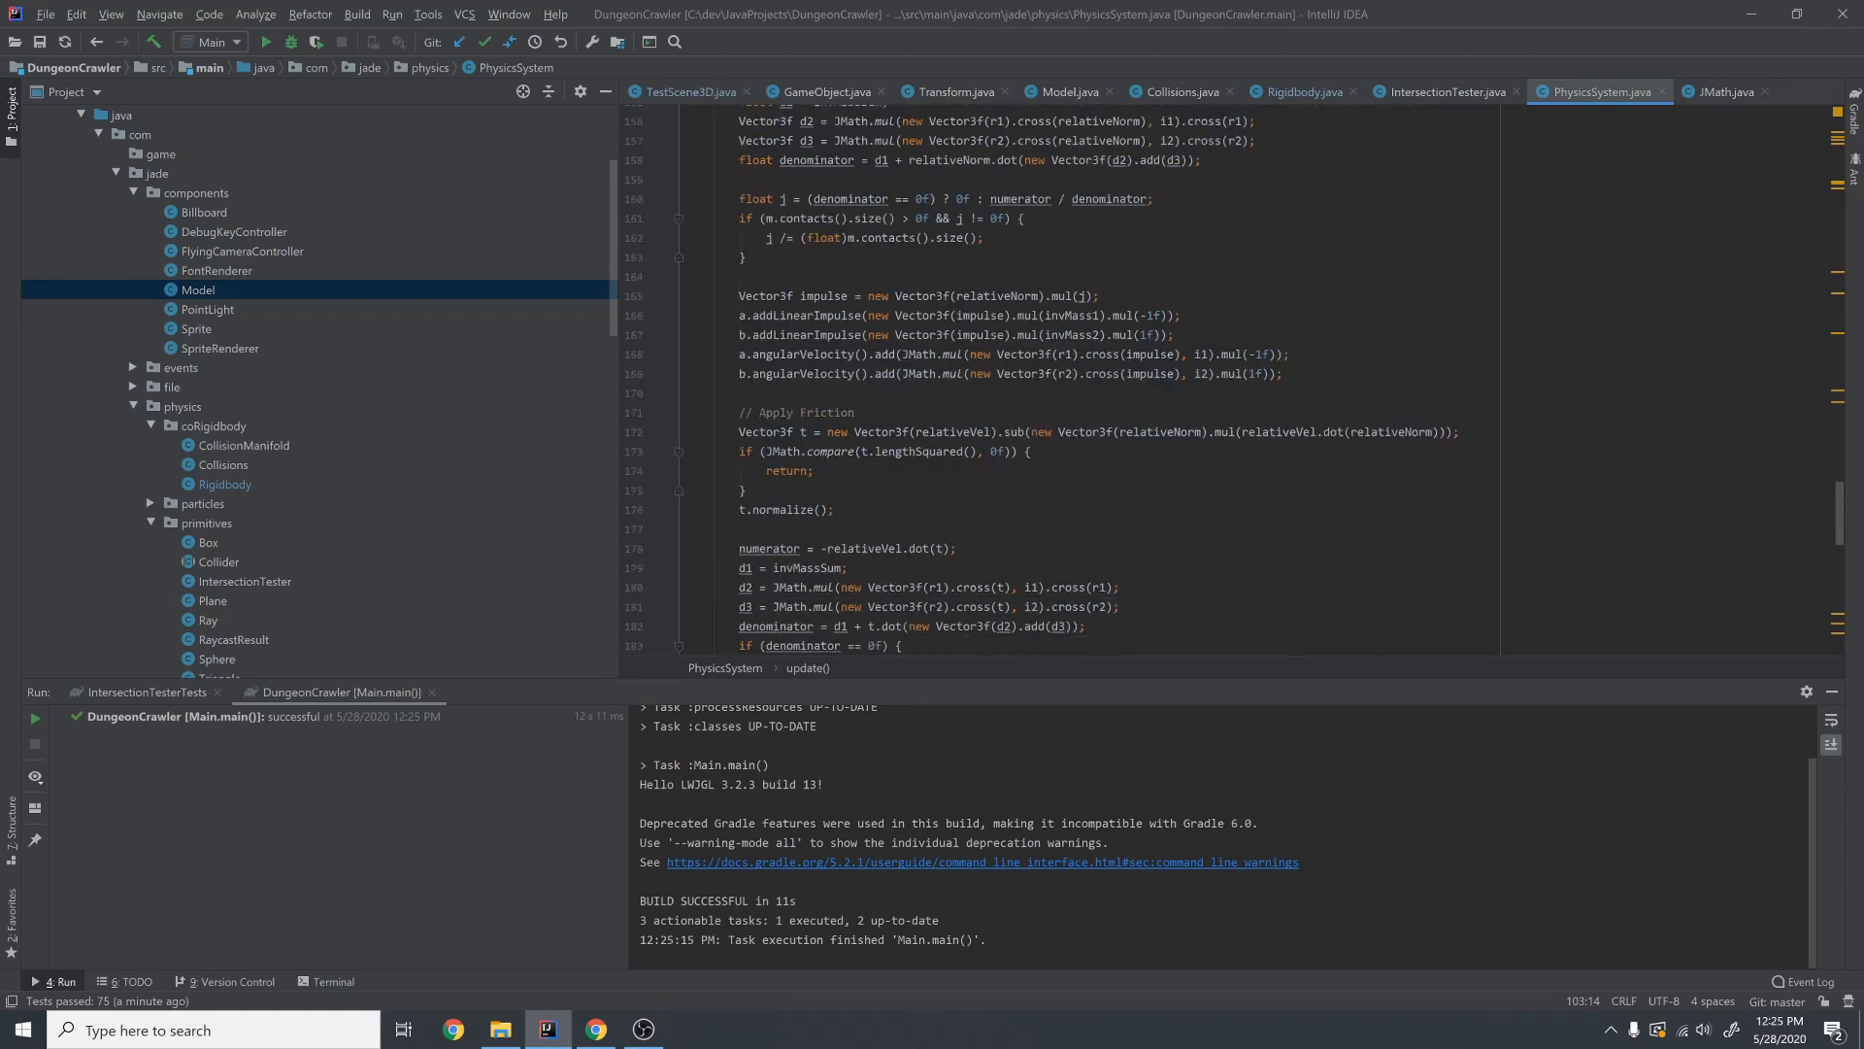
pyautogui.click(1144, 315)
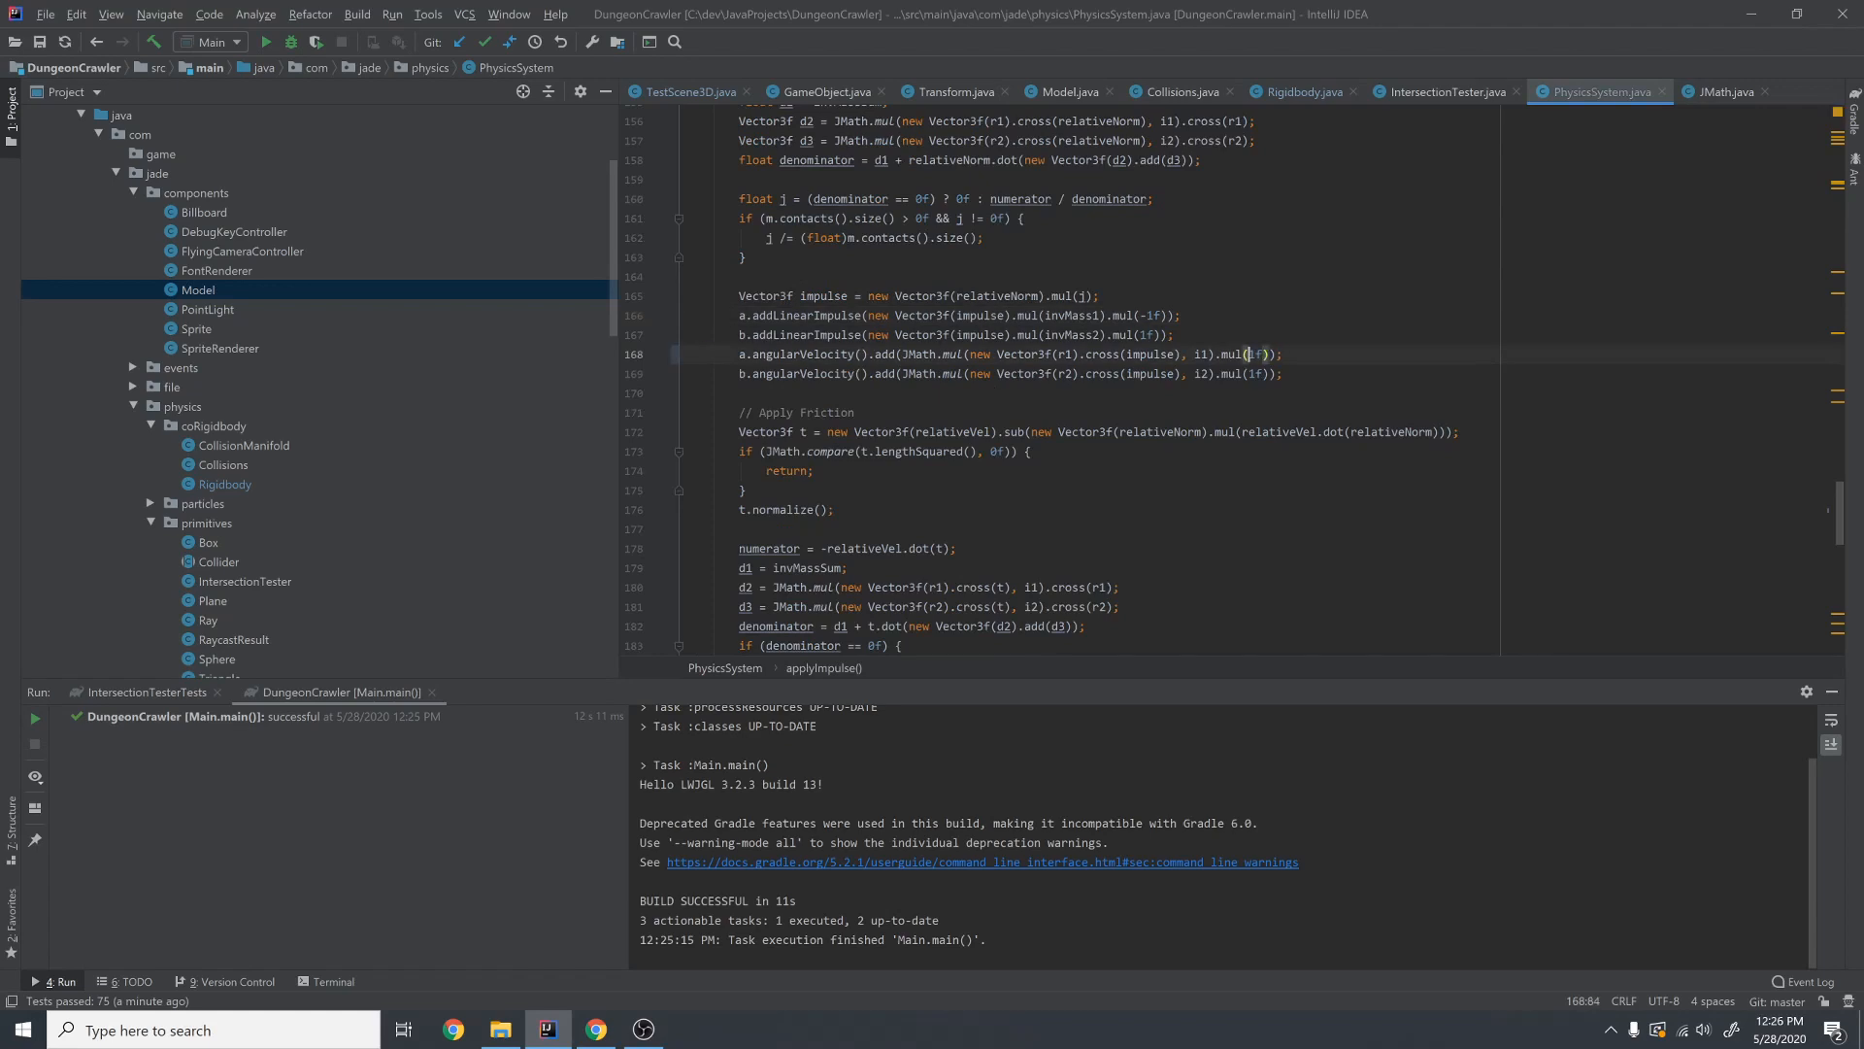
pyautogui.click(266, 41)
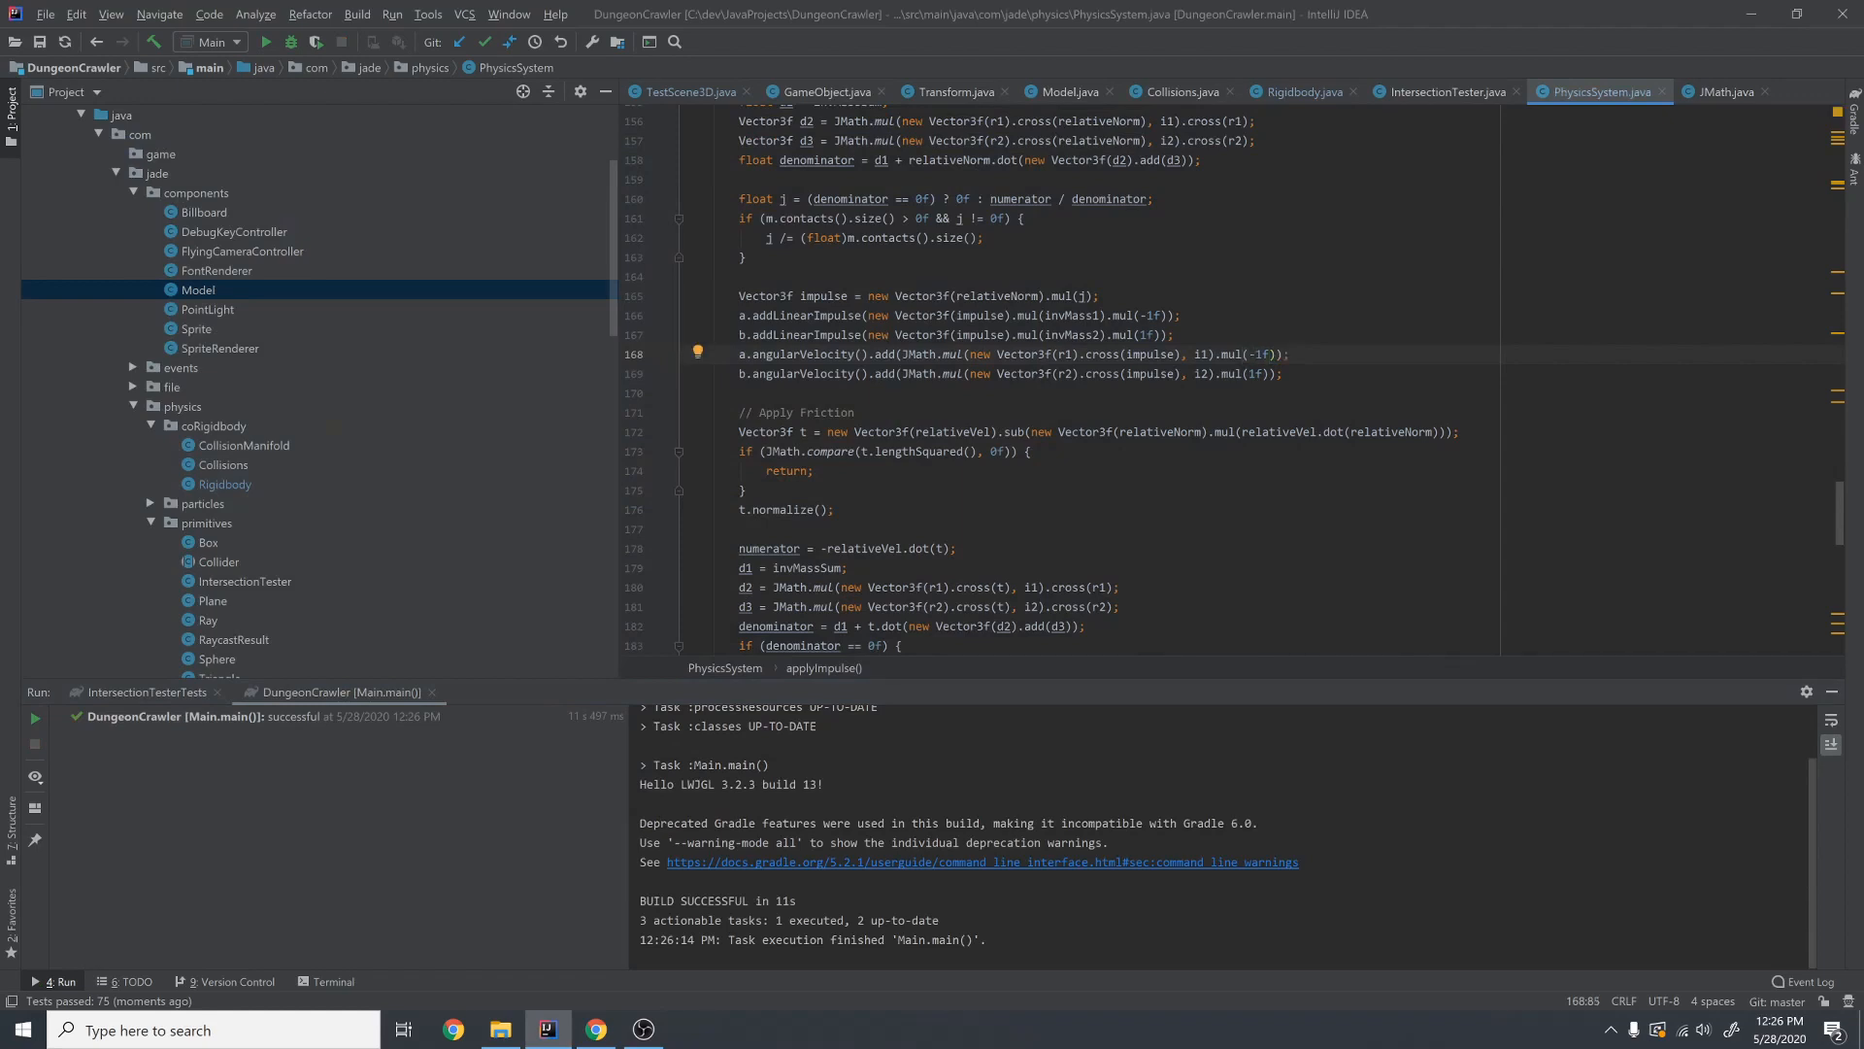
pyautogui.click(145, 692)
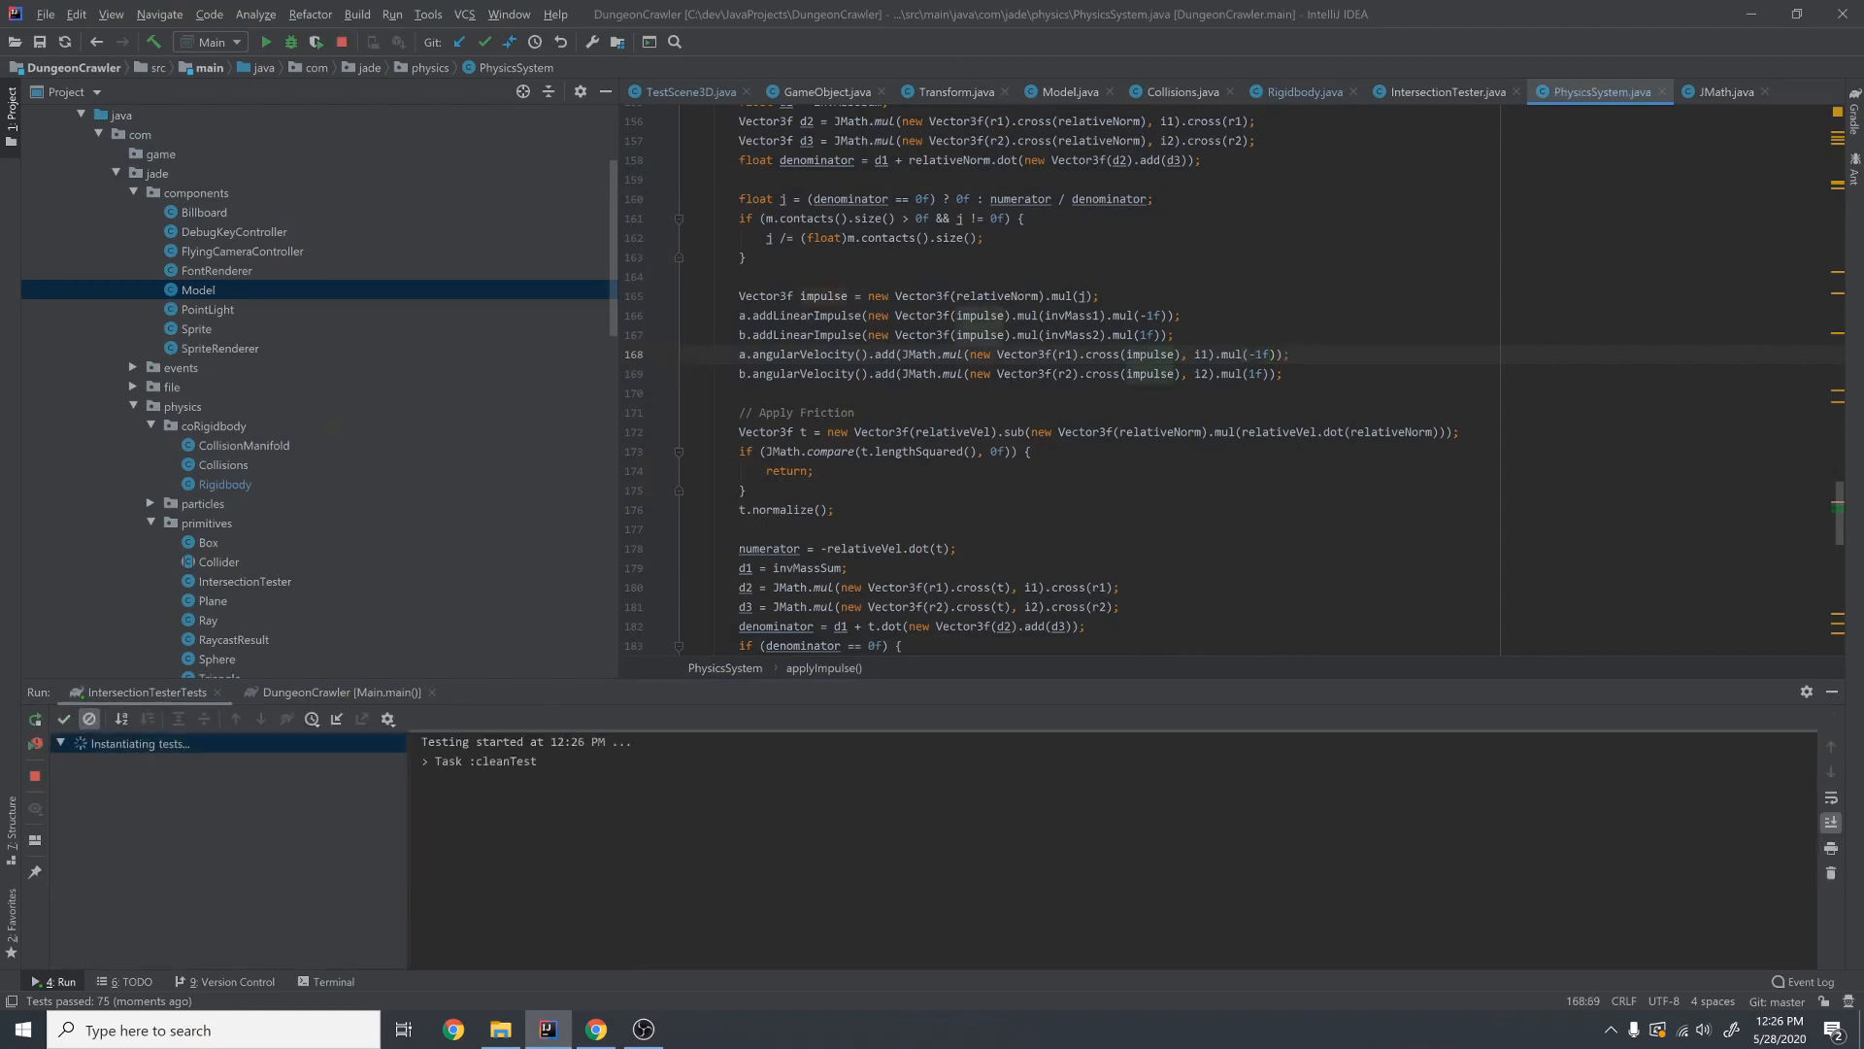
# - Trigger Run from the toolbar as the IntersectionTesterTests suite executes
pyautogui.click(266, 41)
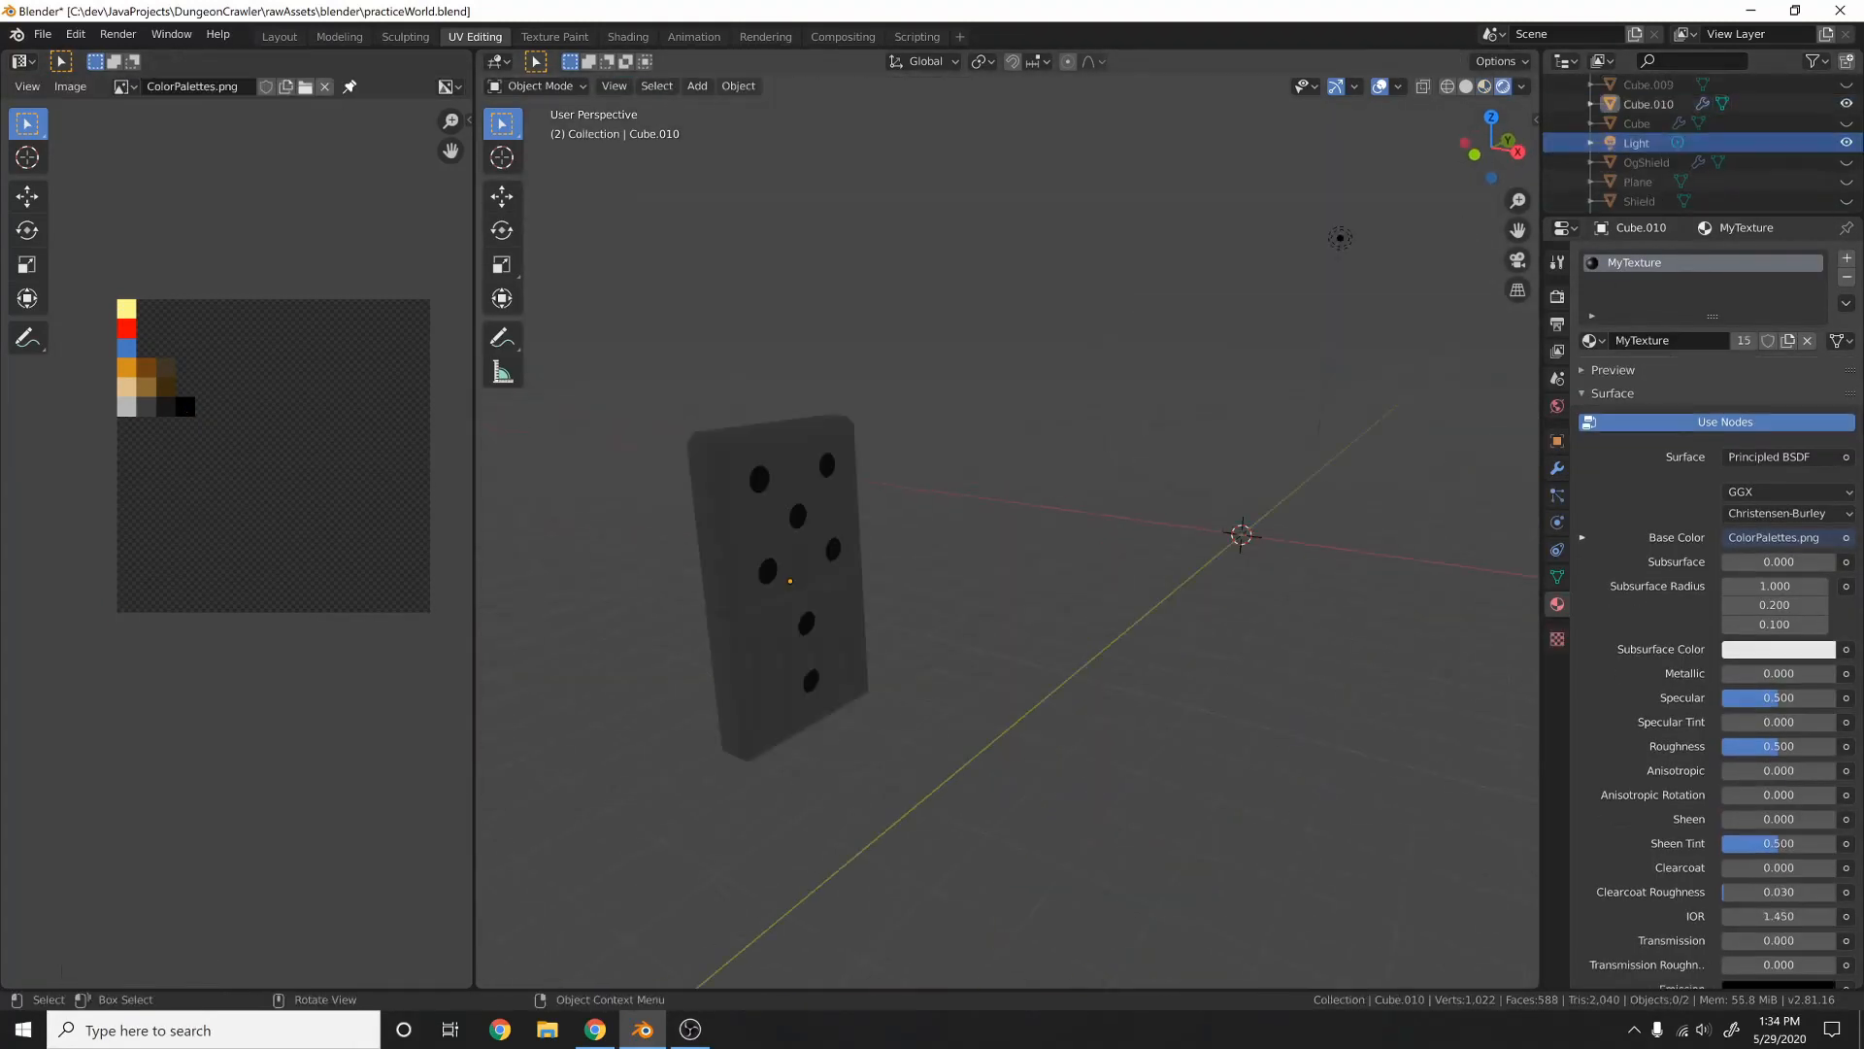
# - Put the domino mesh into Edit Mode, then bring up the engine's toppling domino row
pyautogui.press('Tab')
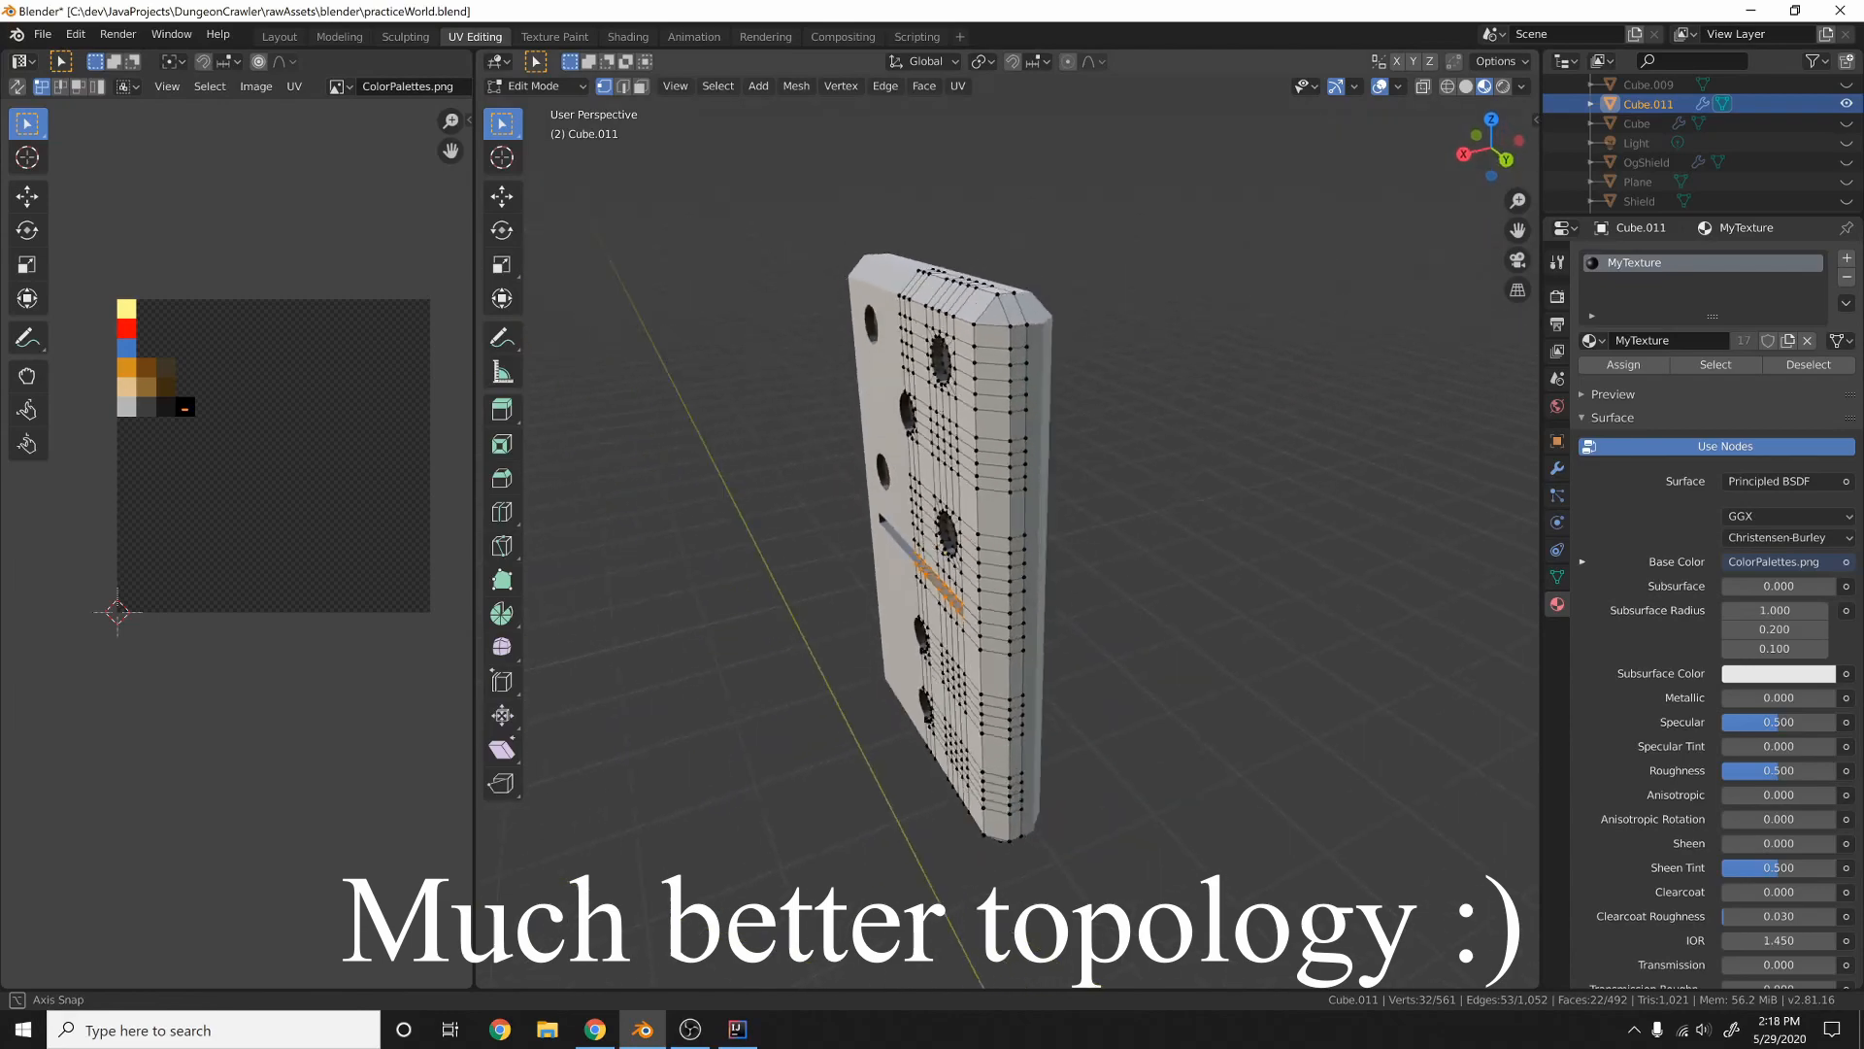
pyautogui.click(782, 1029)
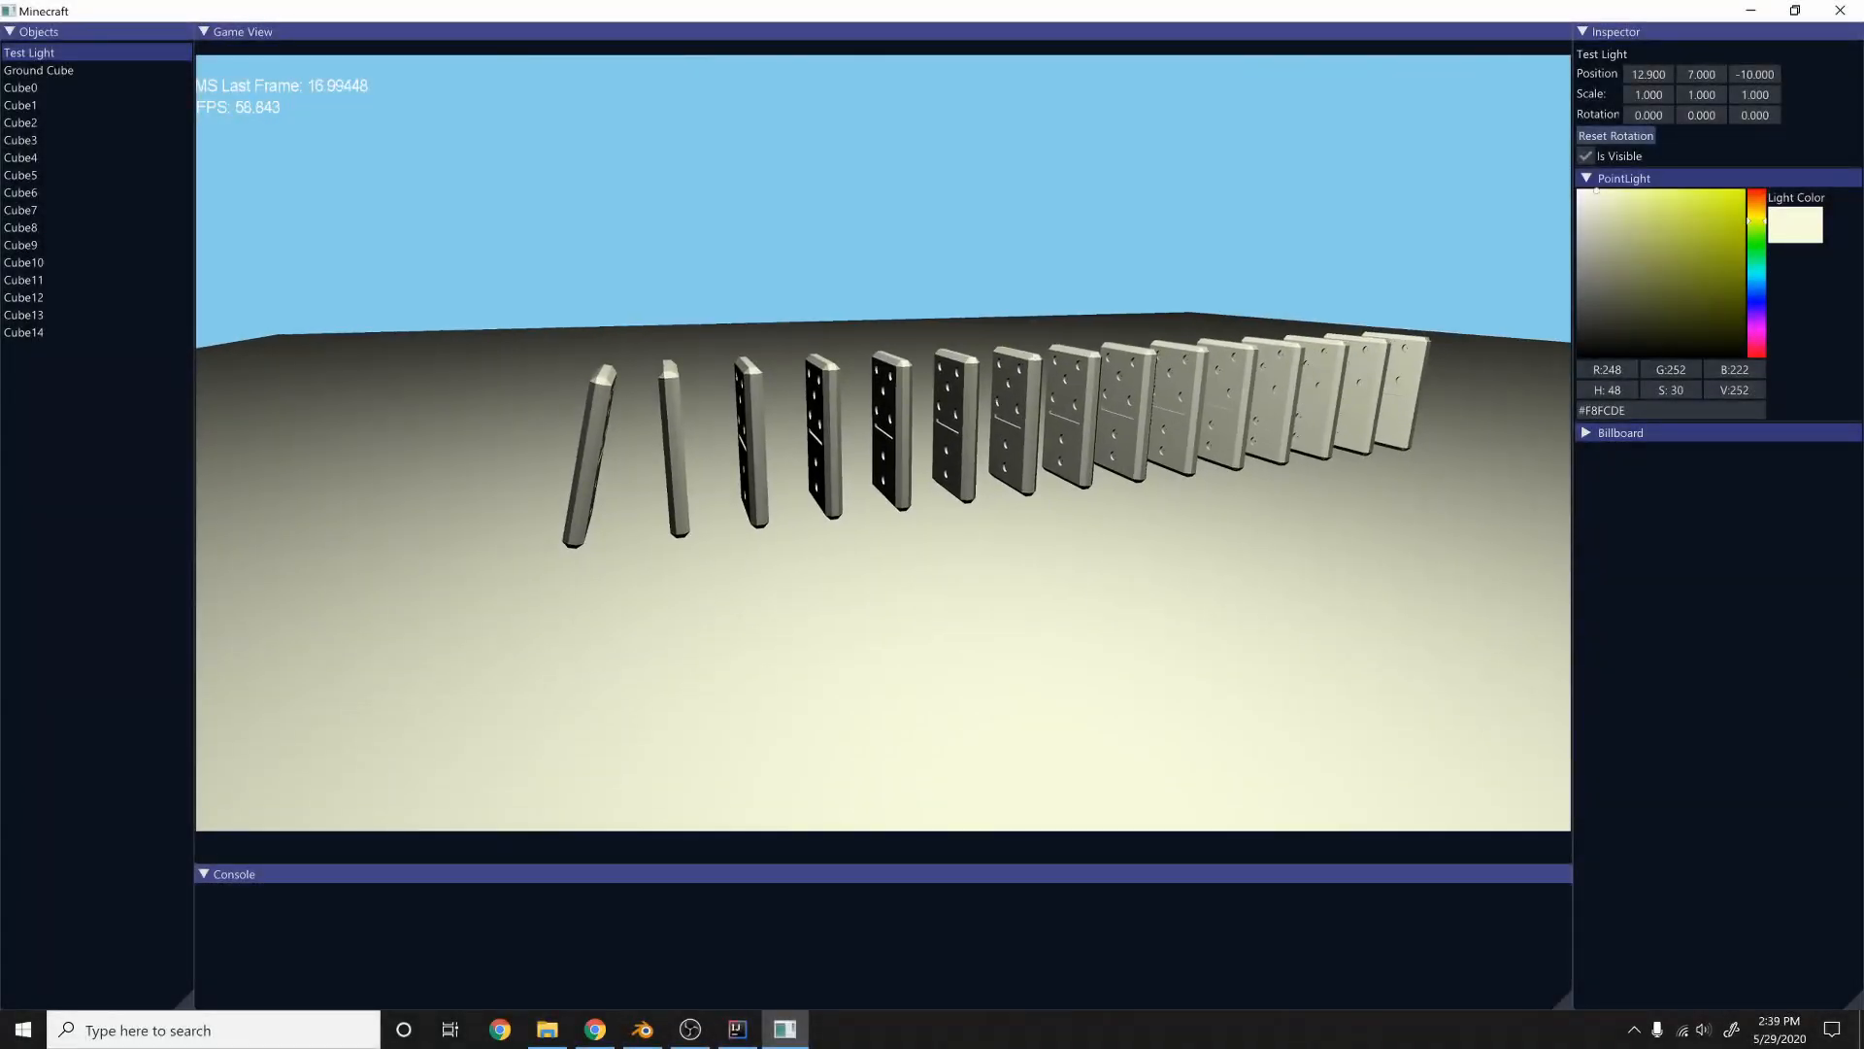